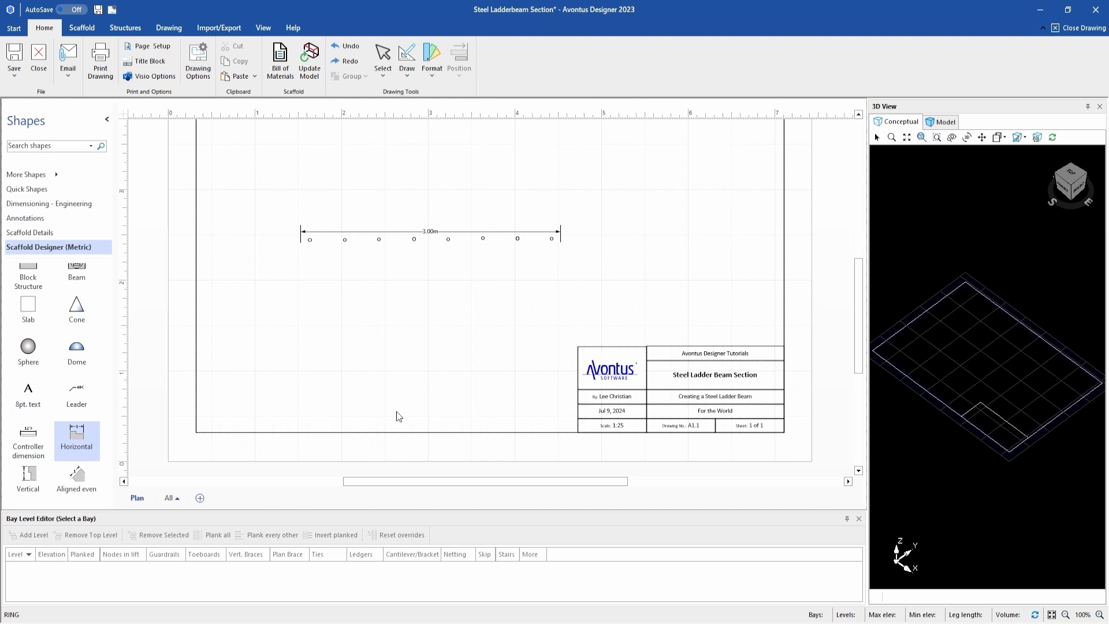
pyautogui.moveTo(414, 366)
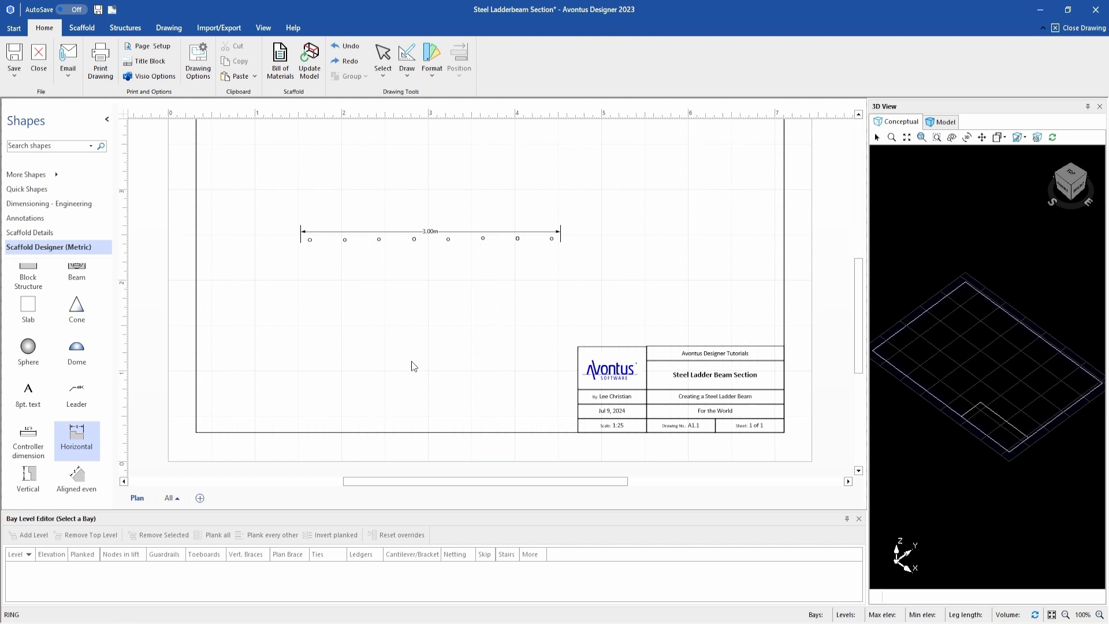
pyautogui.moveTo(28, 347)
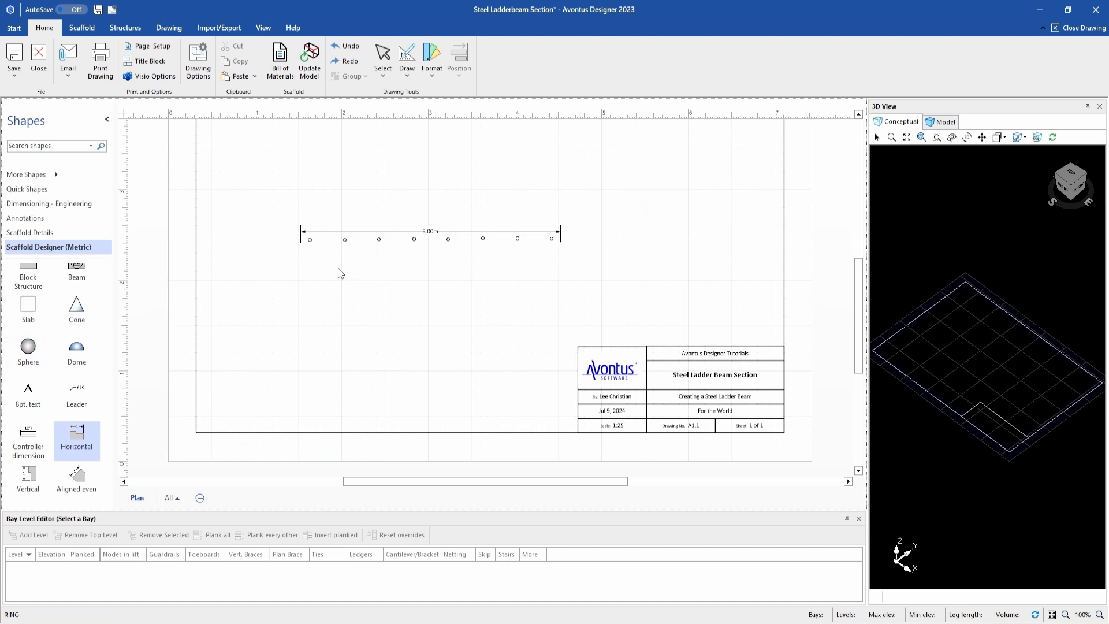
pyautogui.moveTo(563, 246)
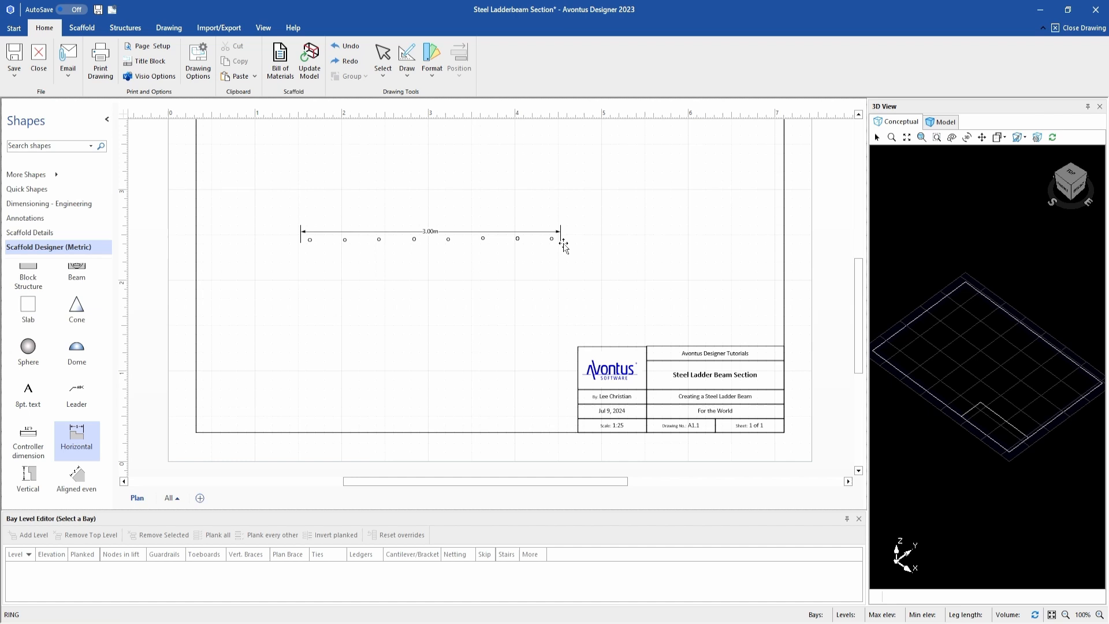
pyautogui.moveTo(337, 250)
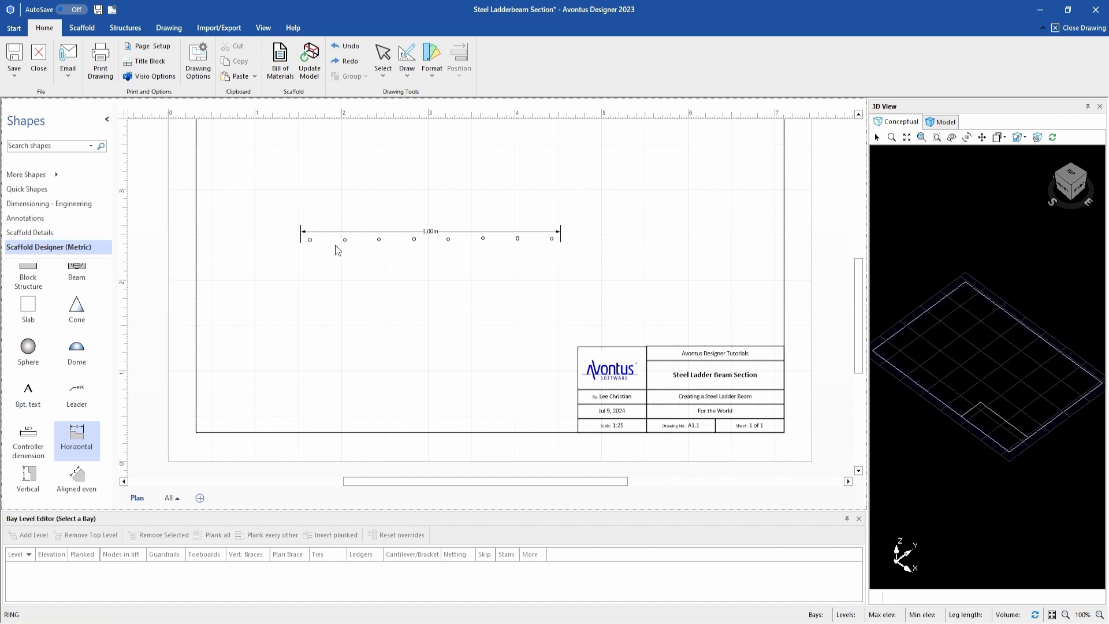
pyautogui.moveTo(463, 255)
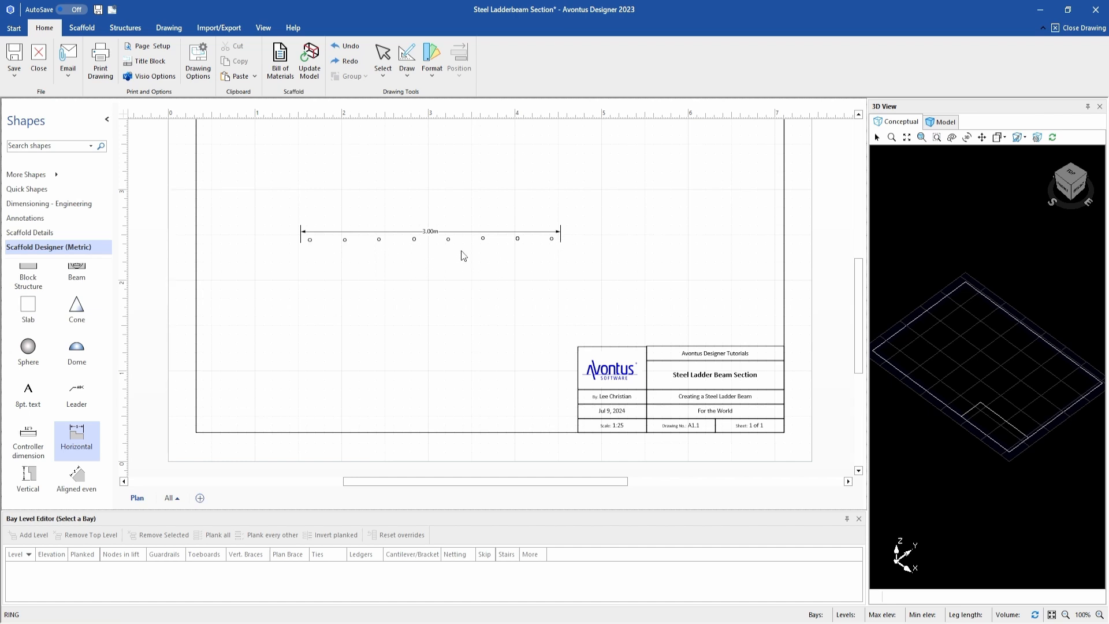
pyautogui.moveTo(313, 253)
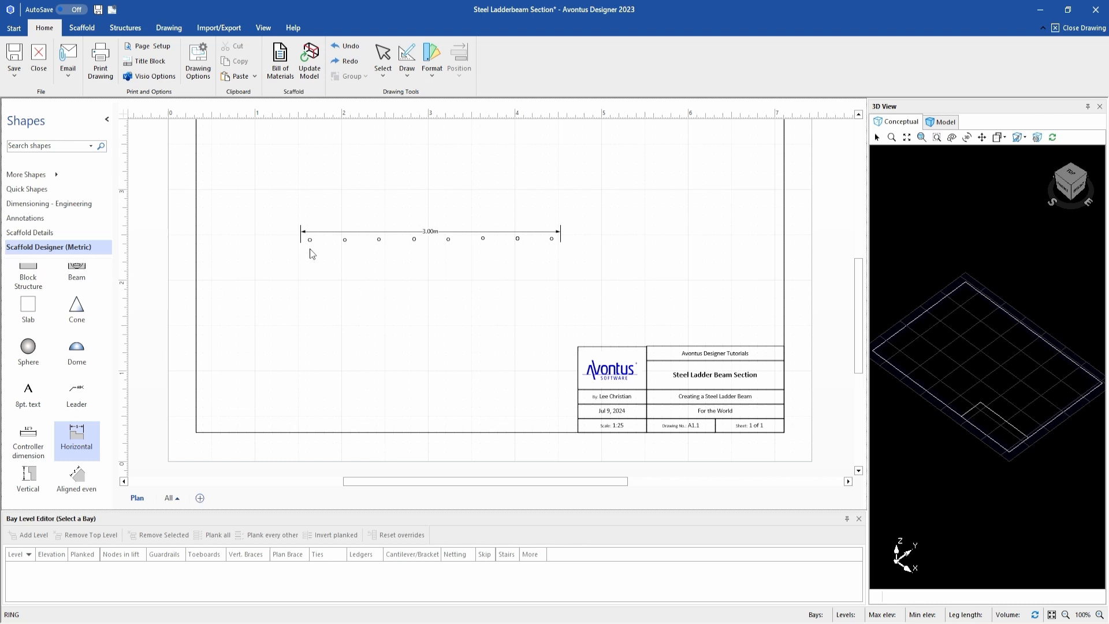
pyautogui.moveTo(559, 256)
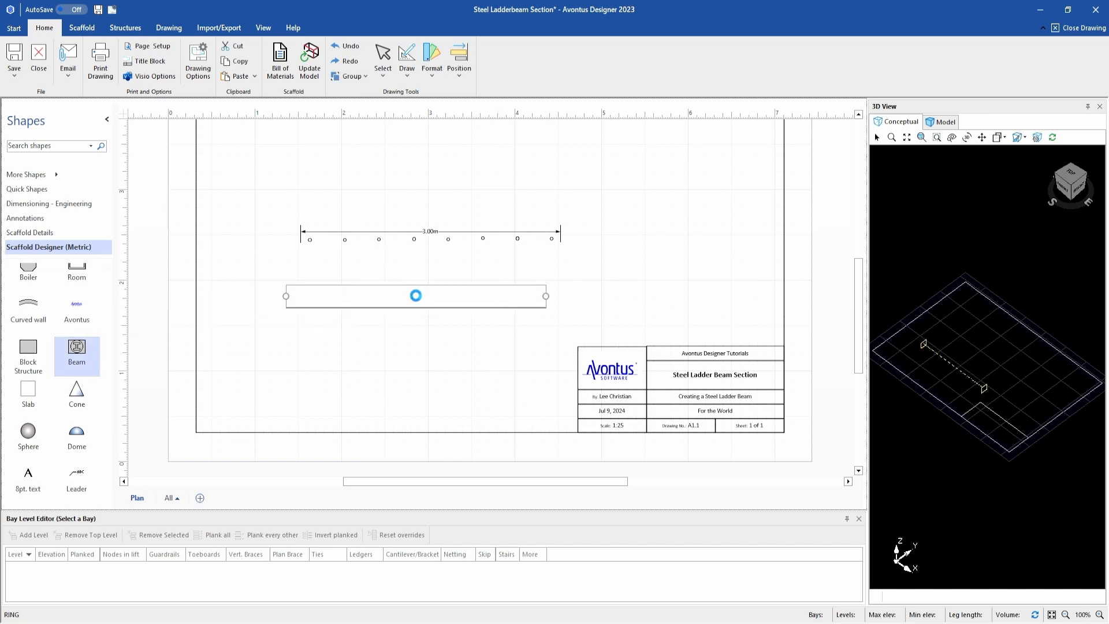
# Make the new beam a Tube section 48 mm high and wide, with 4 mm walls and Bottom alignment
pyautogui.doubleClick(416, 296)
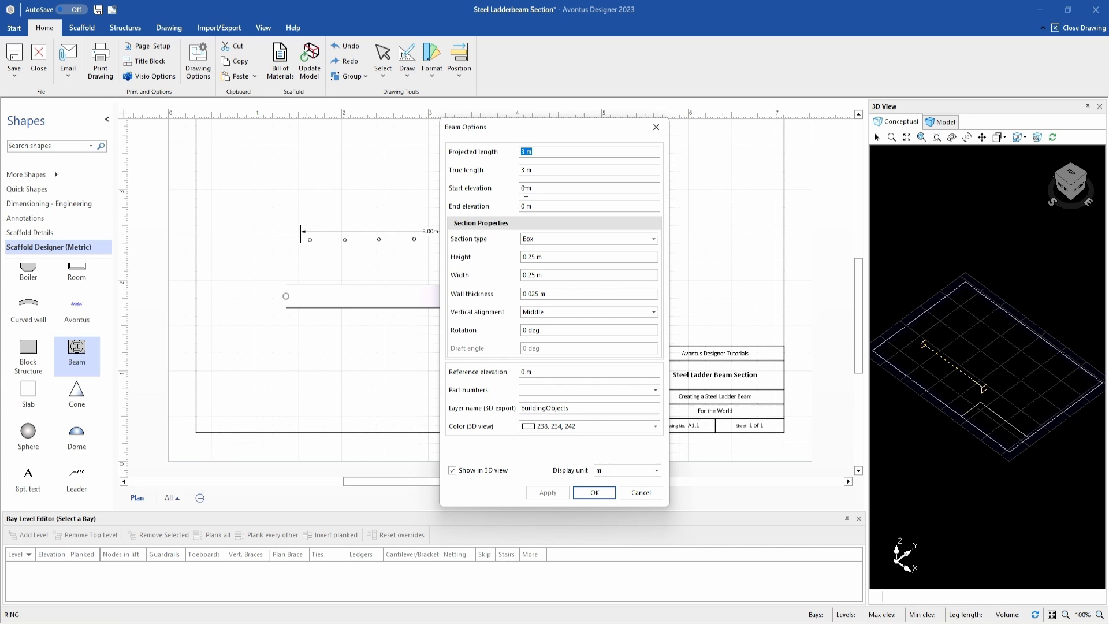
pyautogui.moveTo(505, 209)
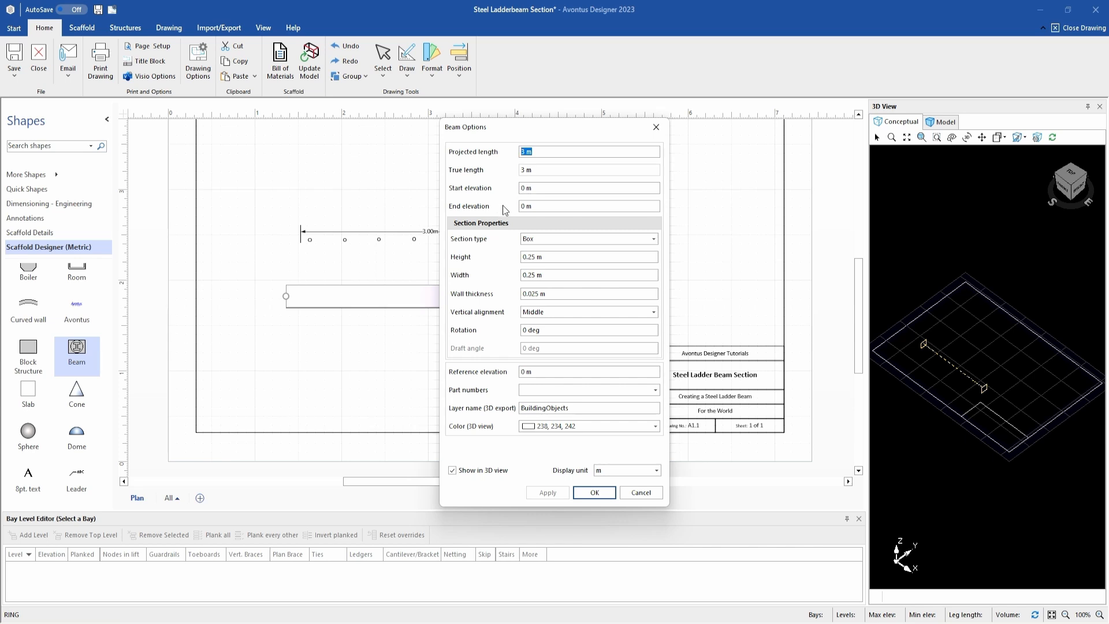
pyautogui.click(652, 239)
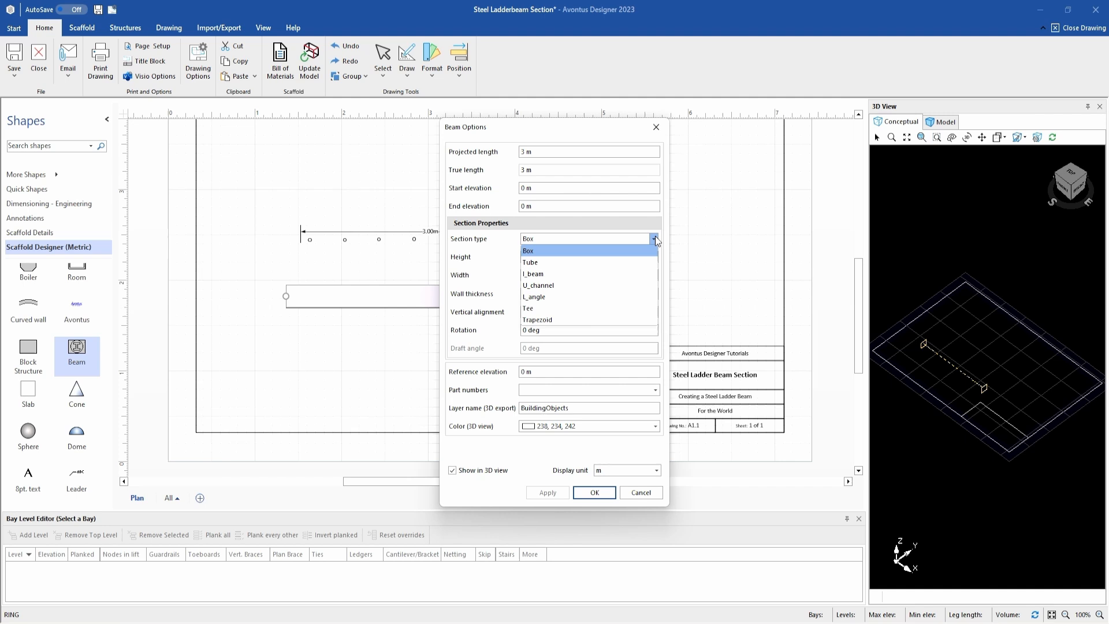
pyautogui.click(530, 262)
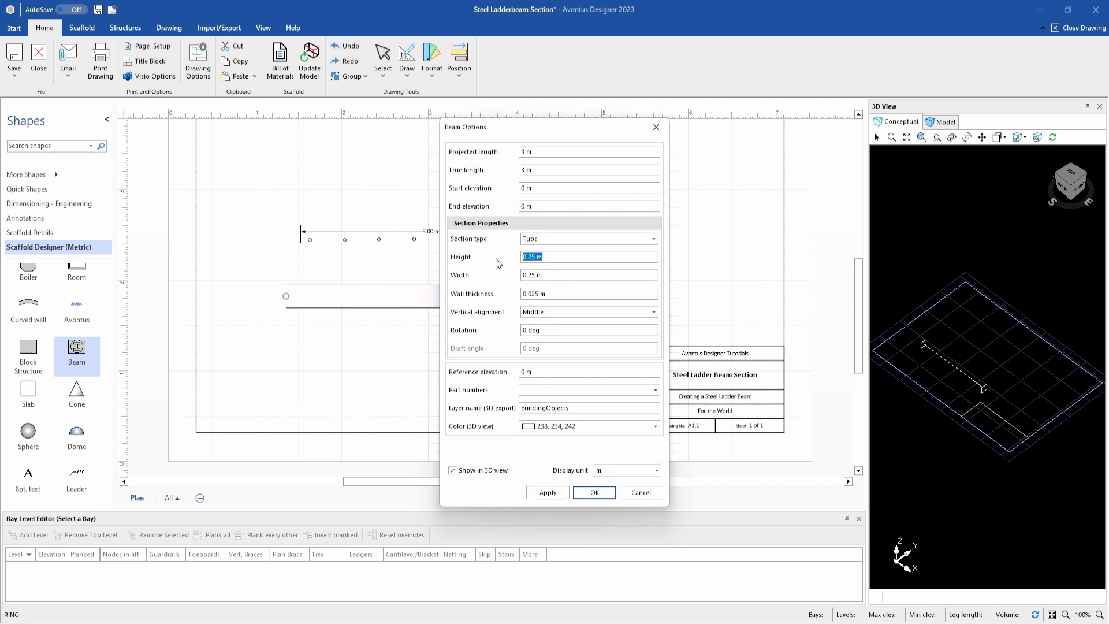
pyautogui.write('48')
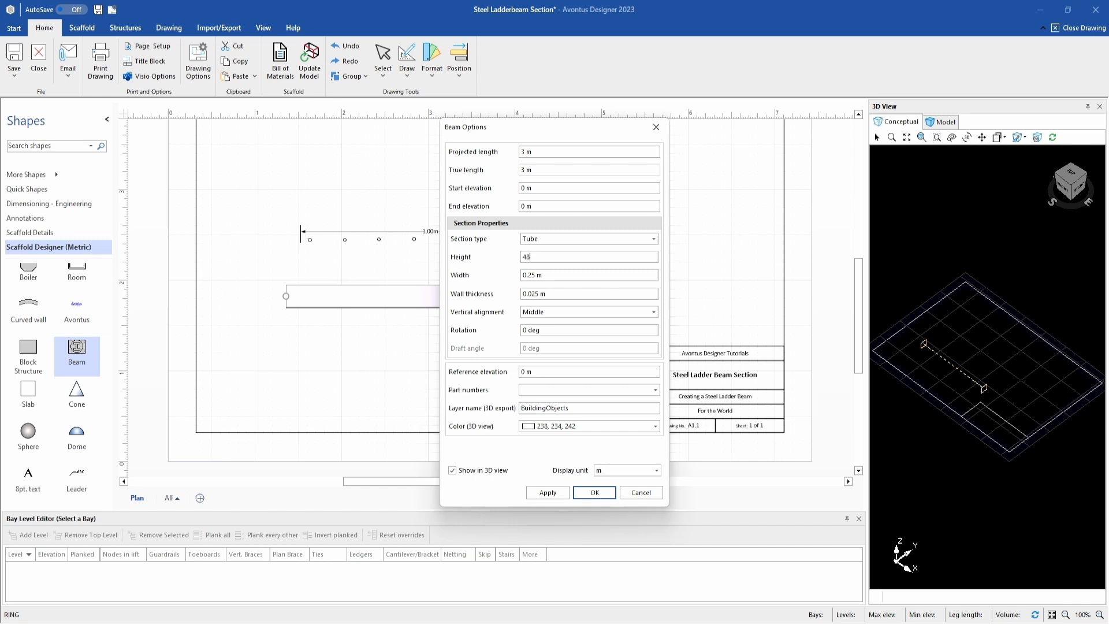
pyautogui.write('.3mm')
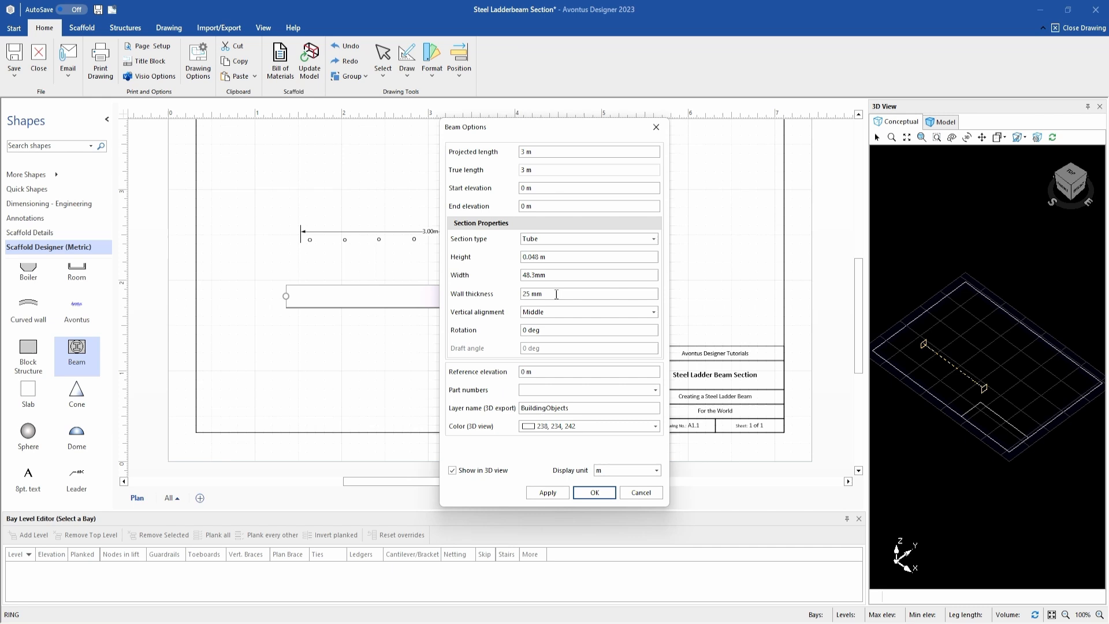
pyautogui.tripleClick(558, 293)
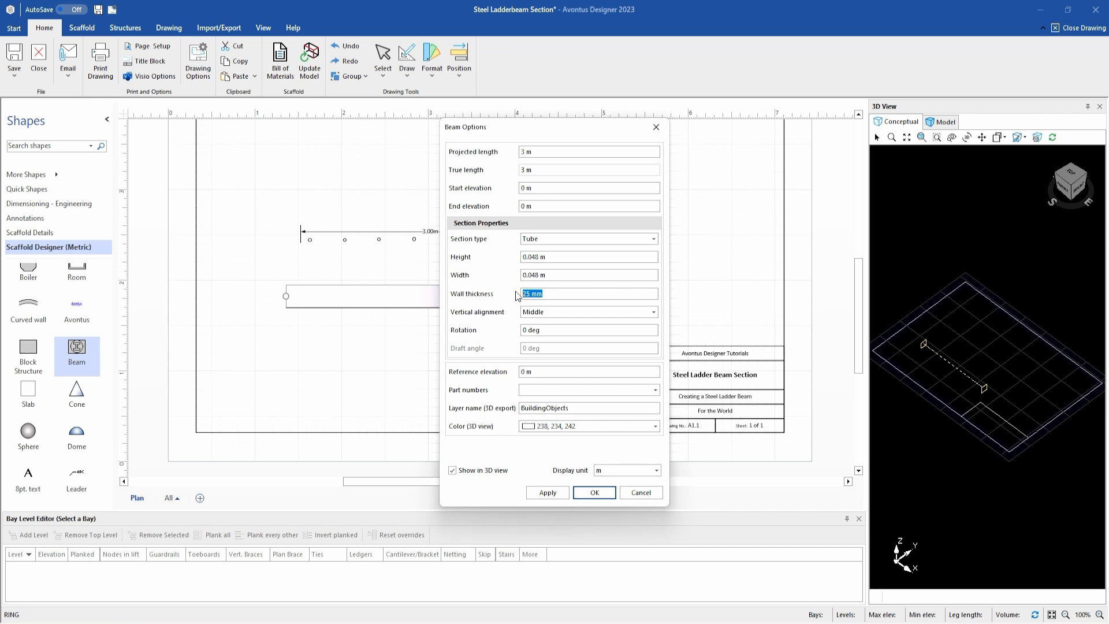
pyautogui.write('4')
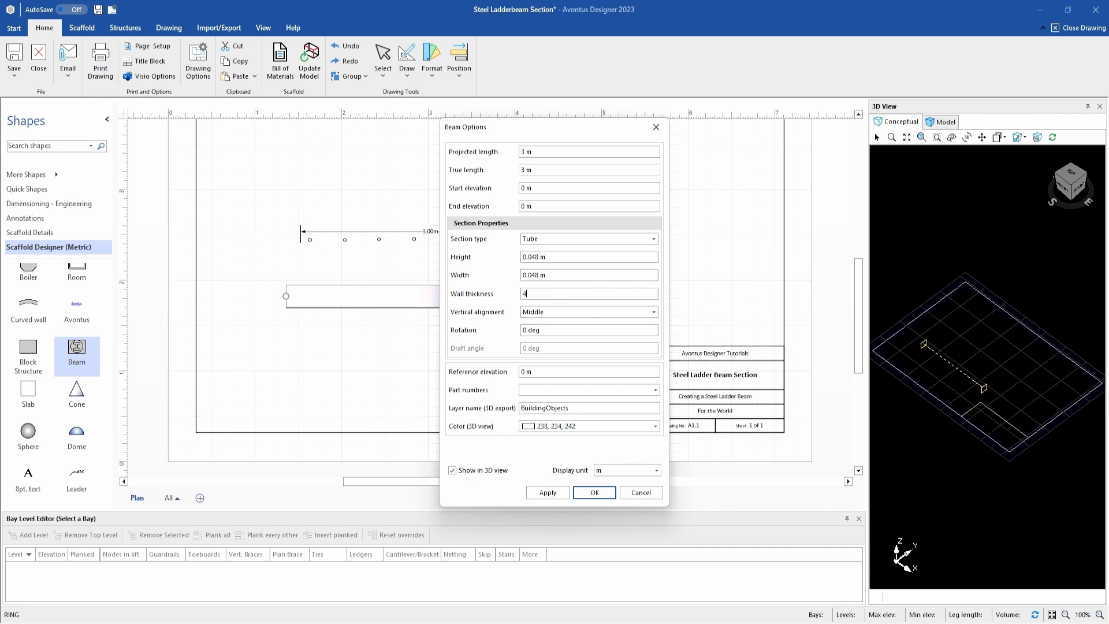
pyautogui.click(588, 312)
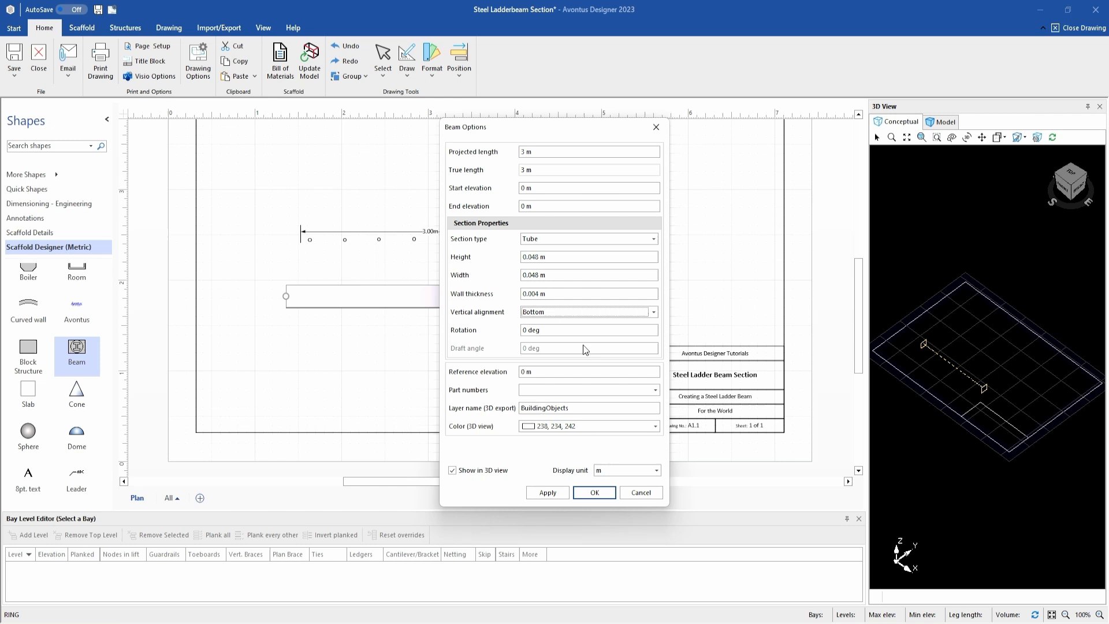
pyautogui.moveTo(381, 335)
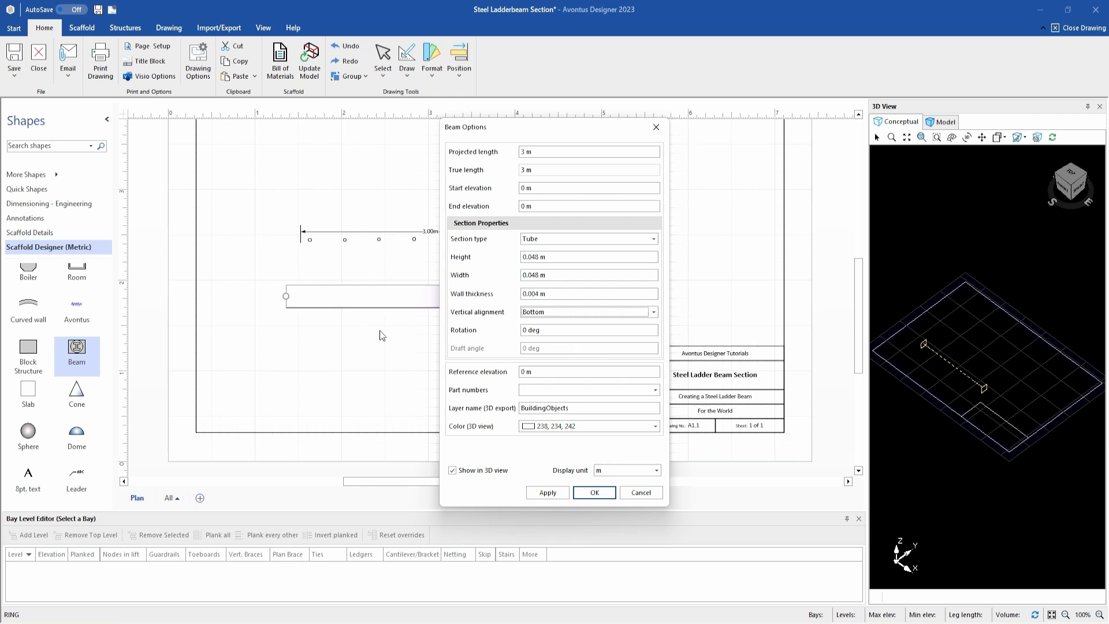
pyautogui.moveTo(396, 327)
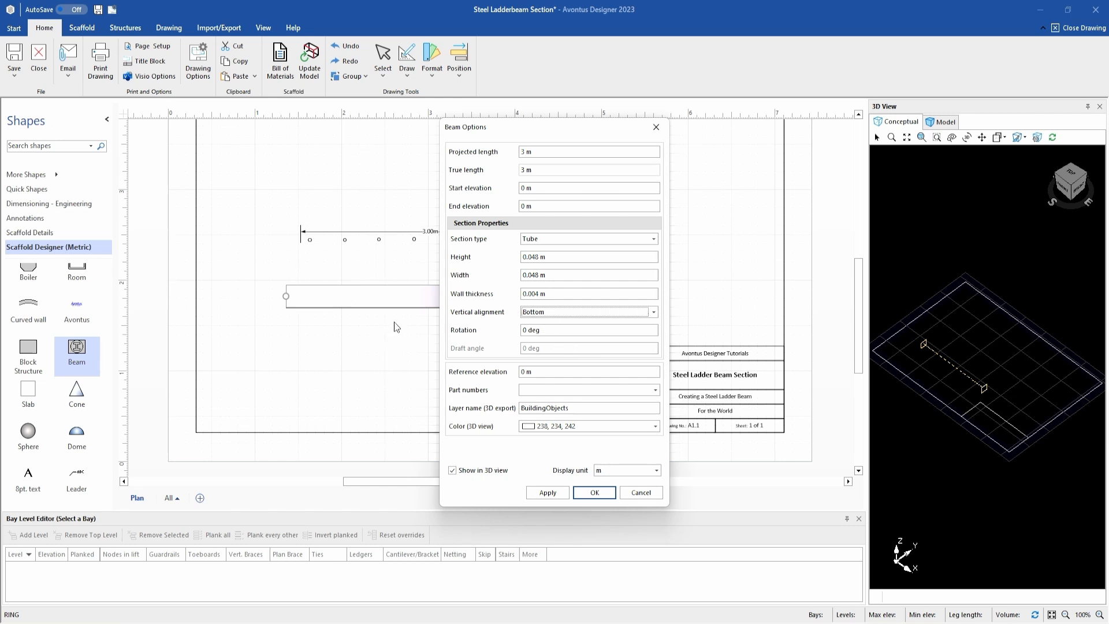
pyautogui.moveTo(572, 437)
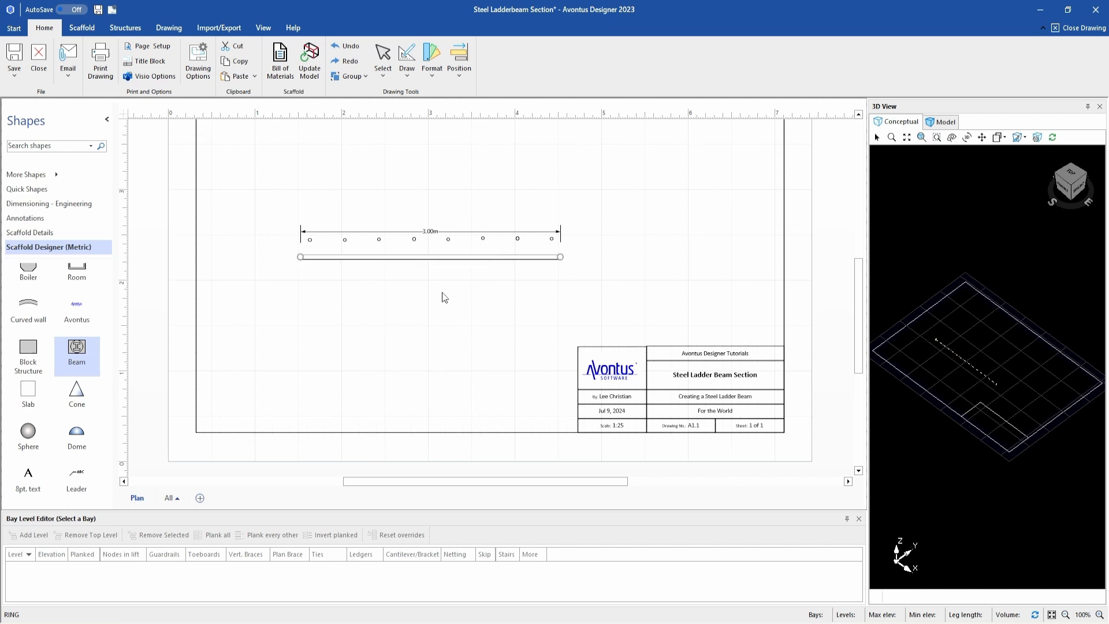
pyautogui.moveTo(454, 280)
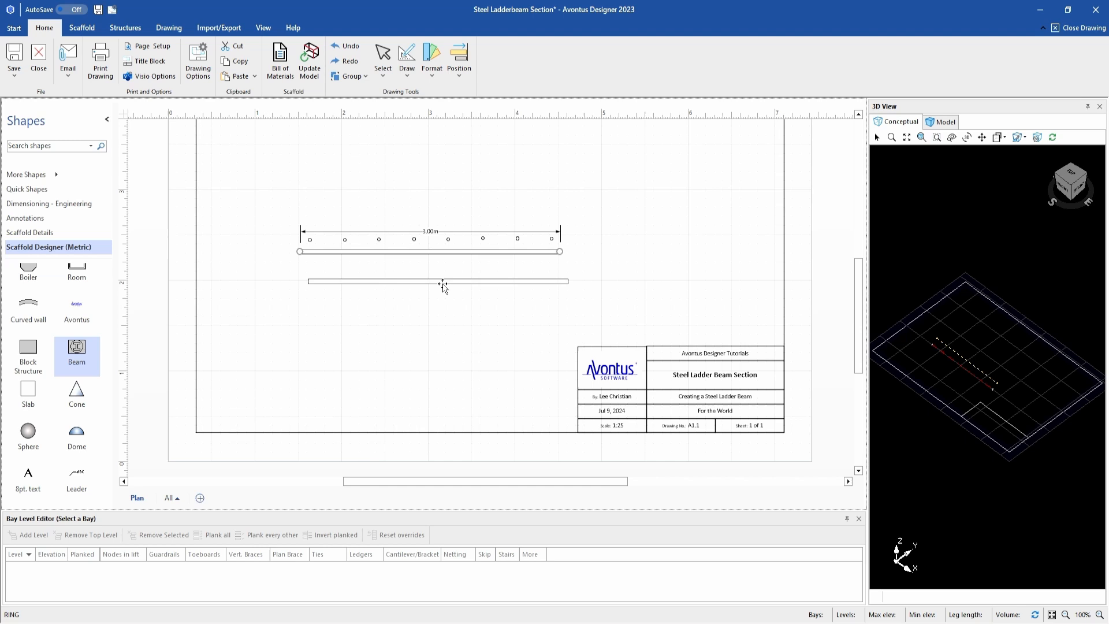
# Give the second beam a 3 m projected length and 360 mm start and end elevation
pyautogui.click(445, 281)
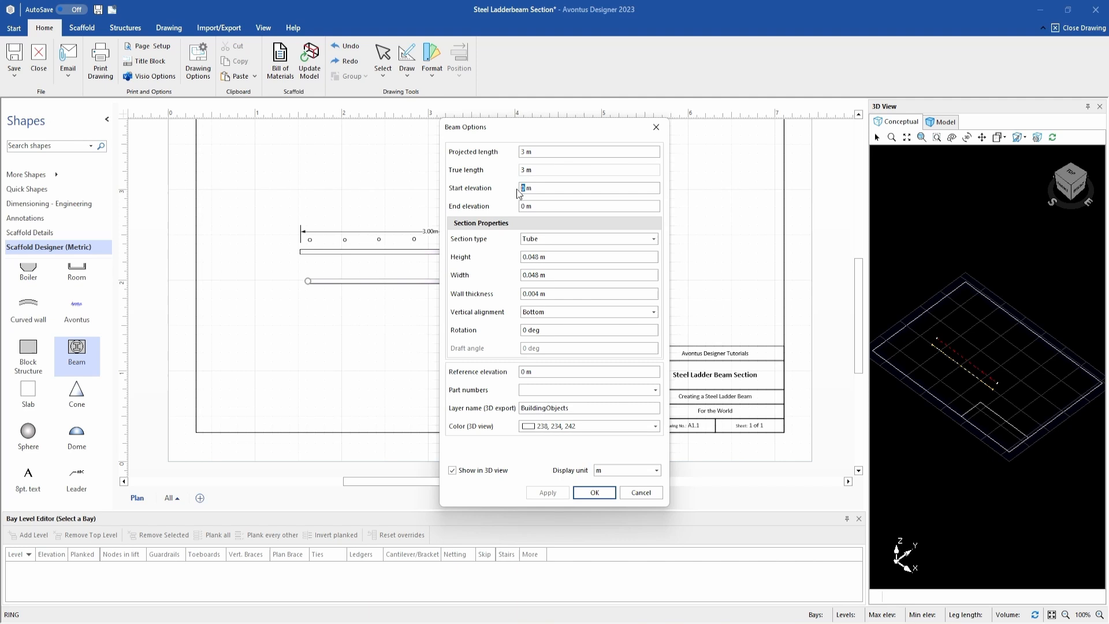
pyautogui.write('36')
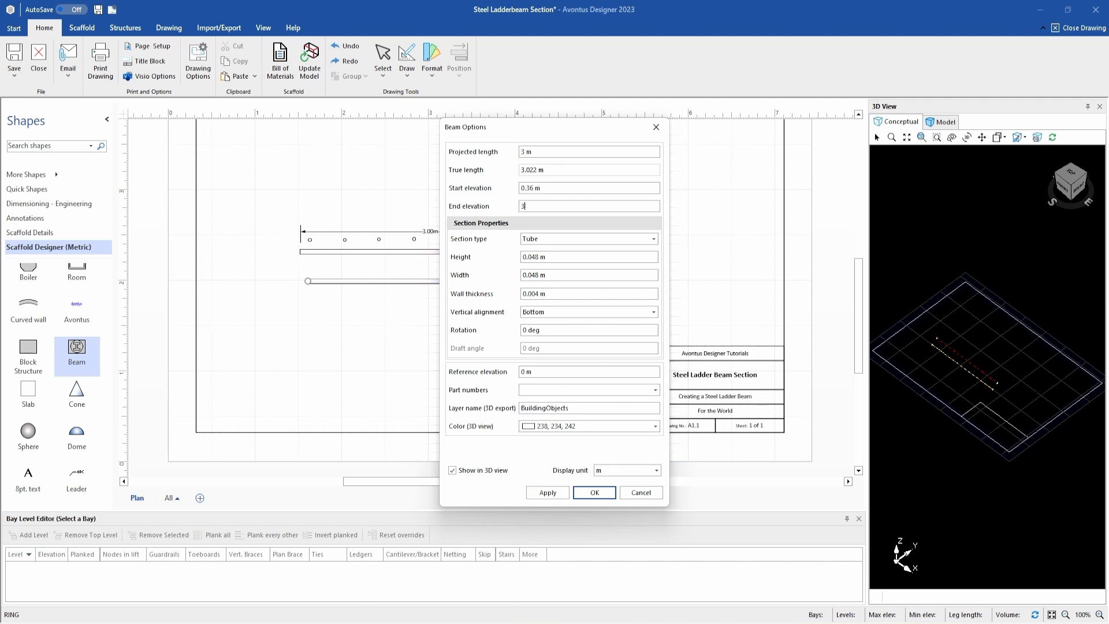
pyautogui.write('360mm')
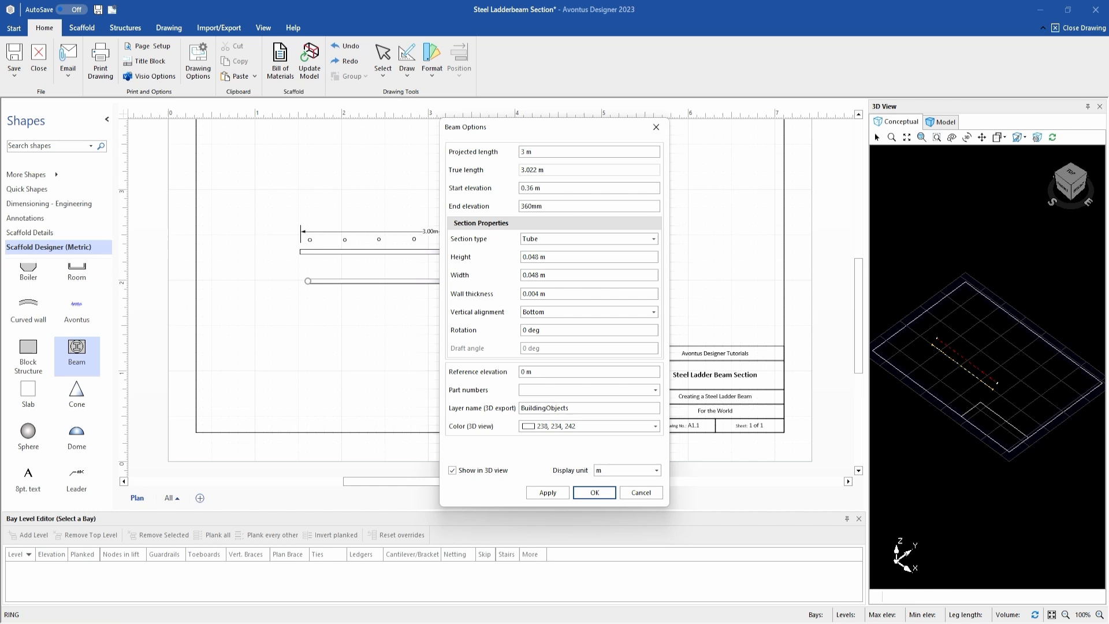
pyautogui.click(547, 492)
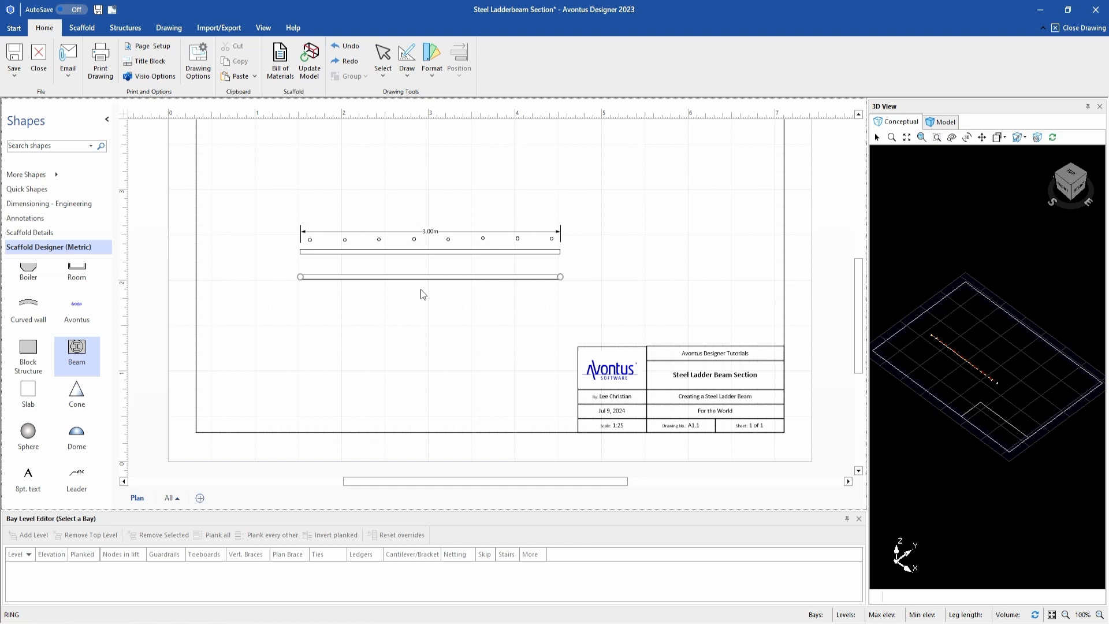
pyautogui.moveTo(397, 250)
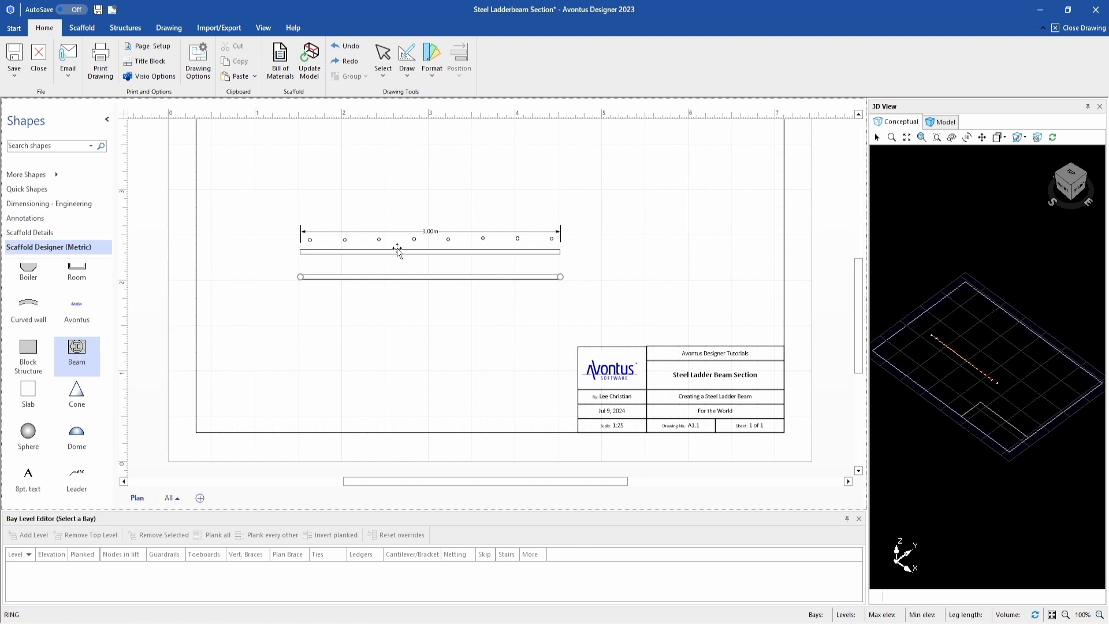
# Select both 3 m tube rails at their left end
pyautogui.click(429, 252)
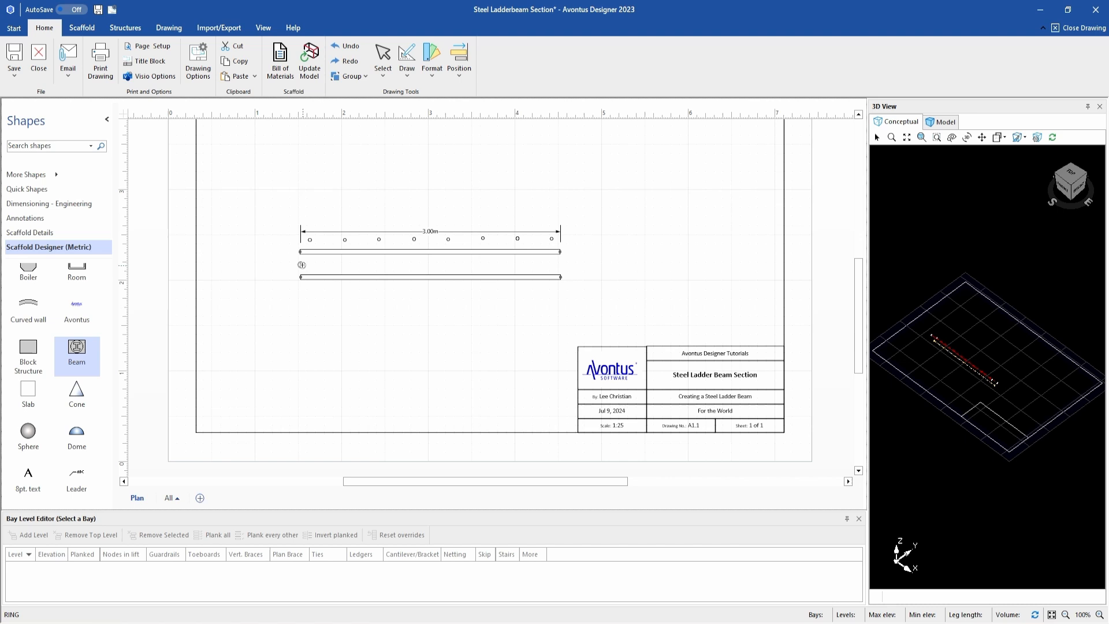
pyautogui.click(403, 277)
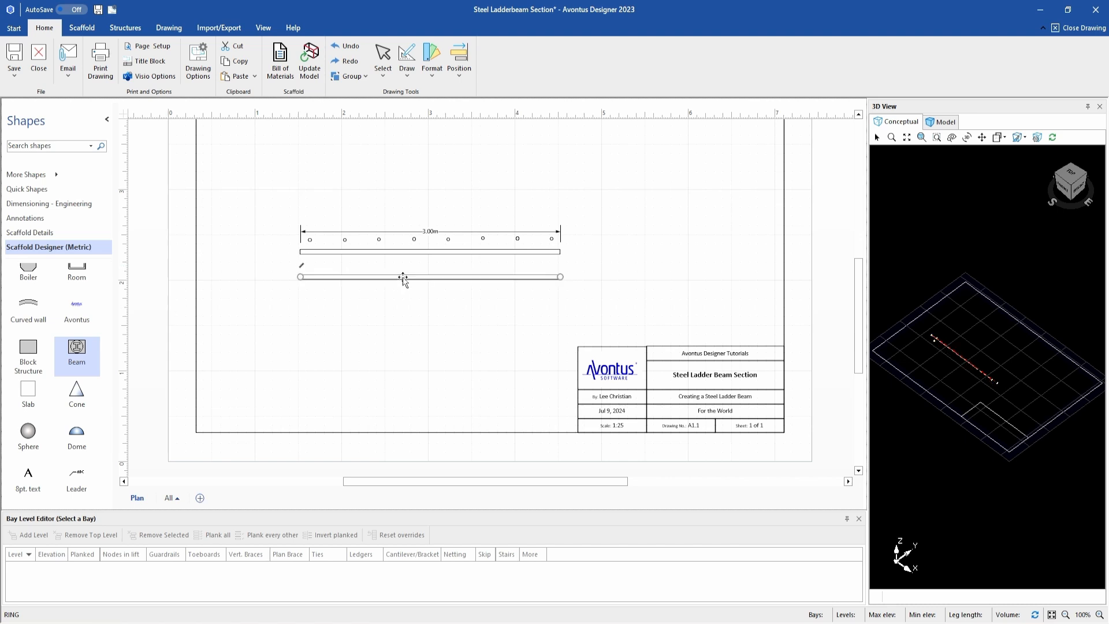
pyautogui.moveTo(402, 270)
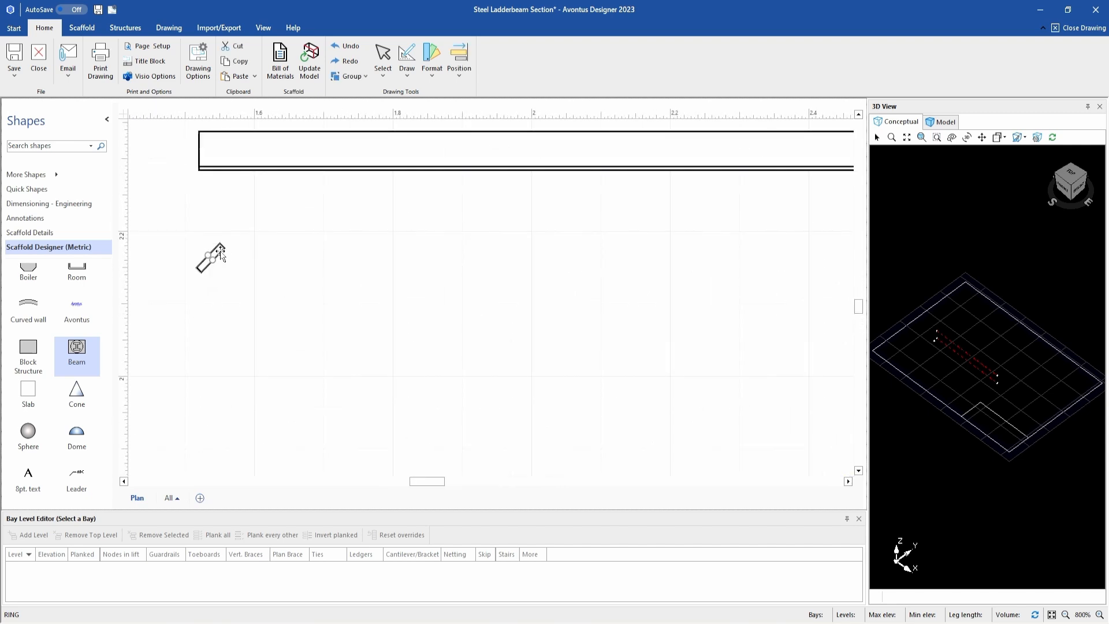
# Set the short beam's projected length to 0 and edit its elevation toward 0.36 m
pyautogui.doubleClick(210, 256)
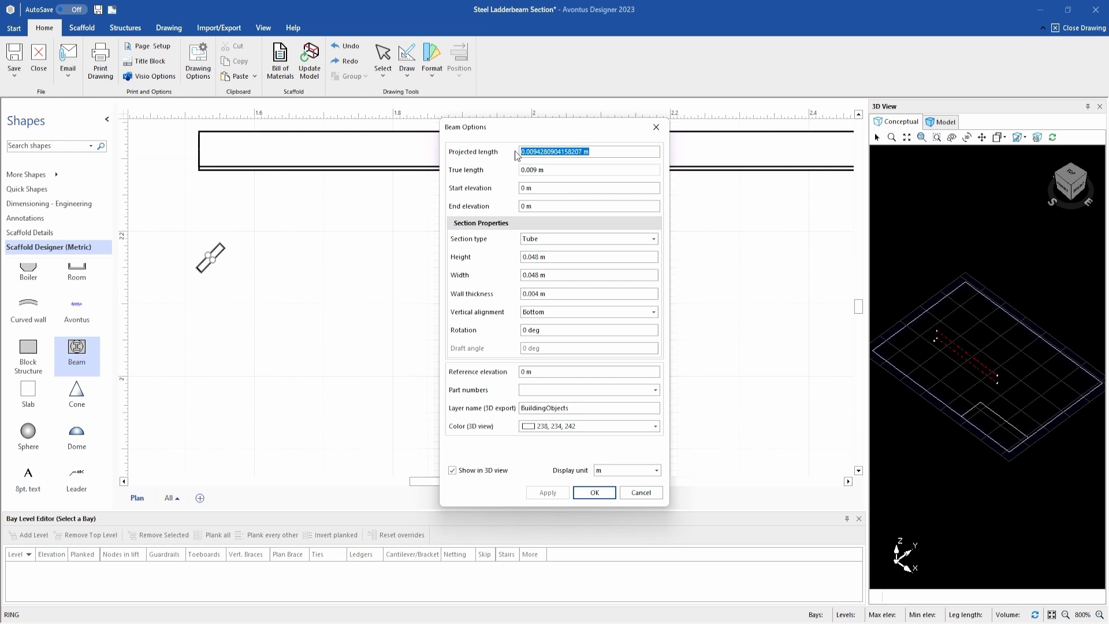
pyautogui.write('0')
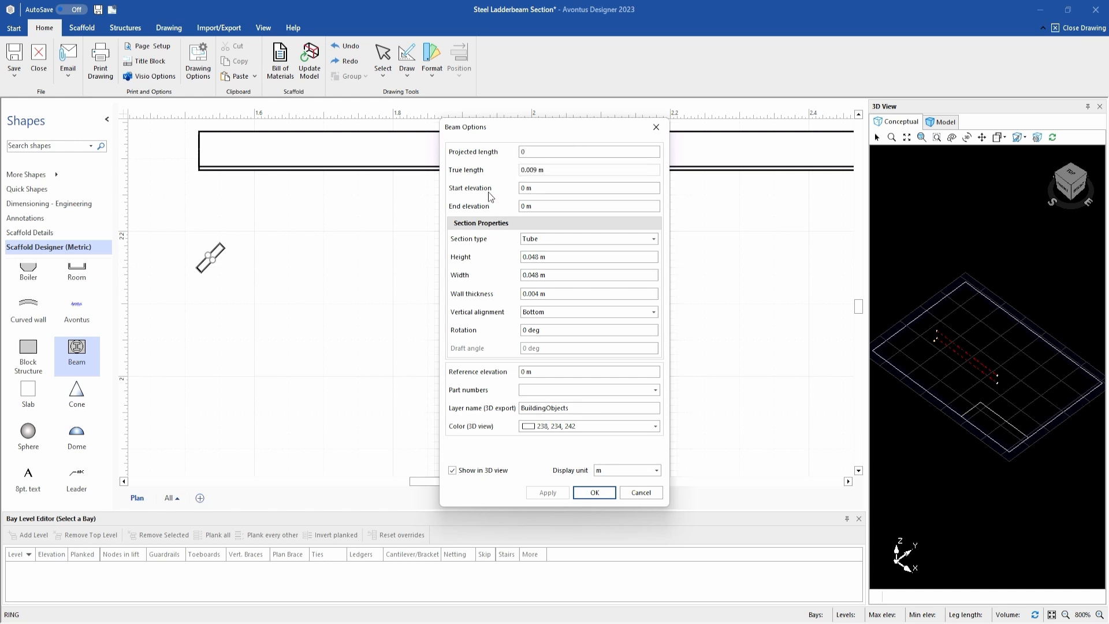
pyautogui.click(589, 151)
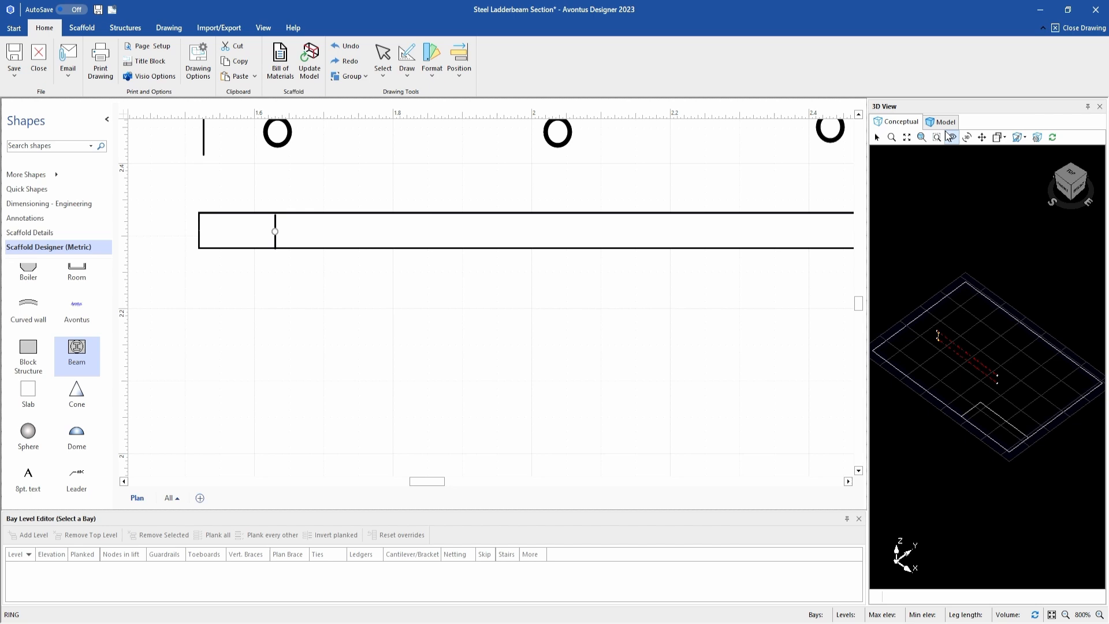
# Switch the 3D View panel to the rendered Model view
pyautogui.click(945, 122)
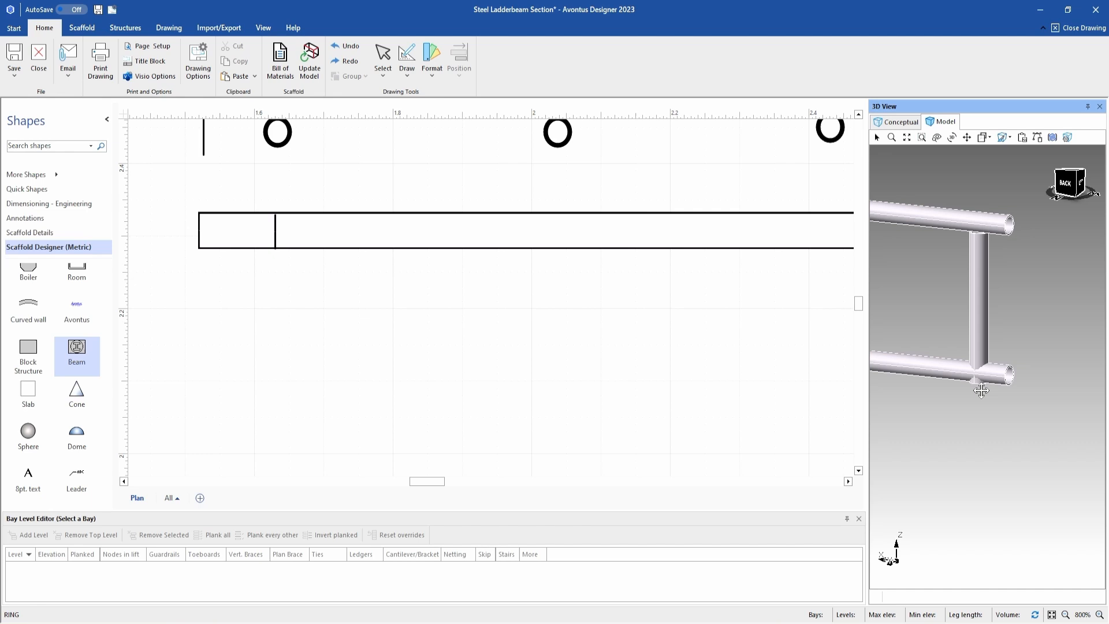
pyautogui.moveTo(981, 388)
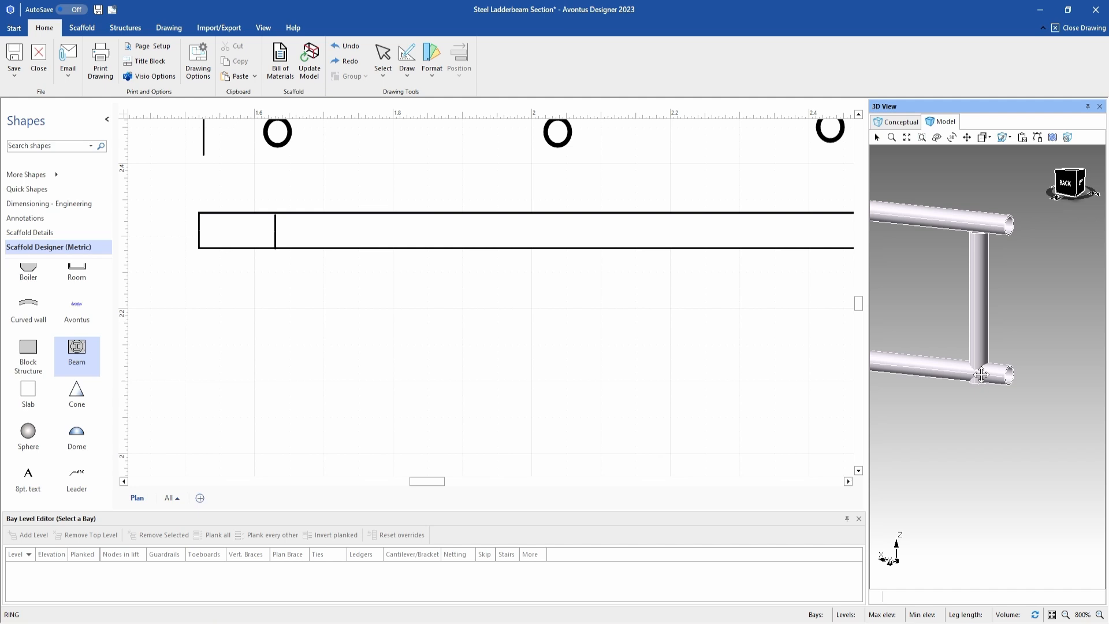
pyautogui.moveTo(968, 235)
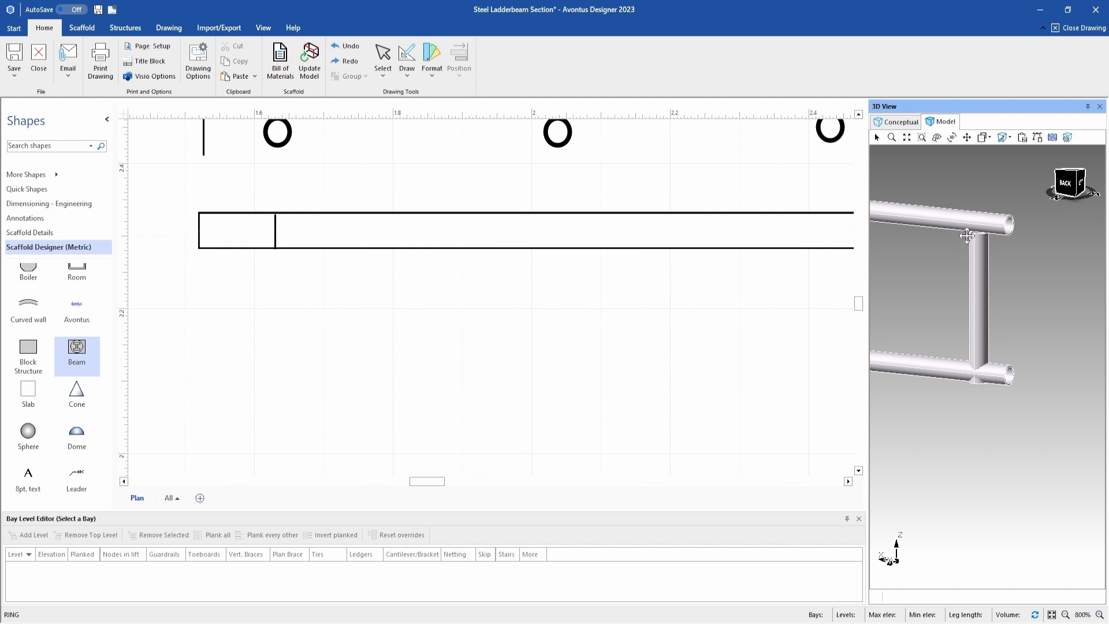
pyautogui.moveTo(978, 305)
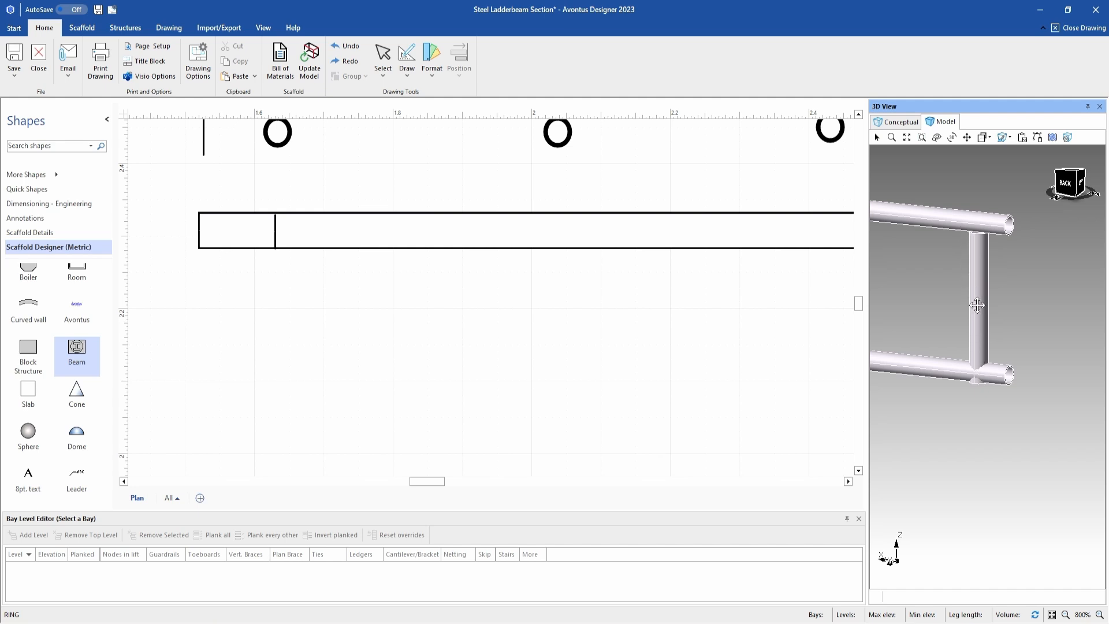
pyautogui.moveTo(994, 310)
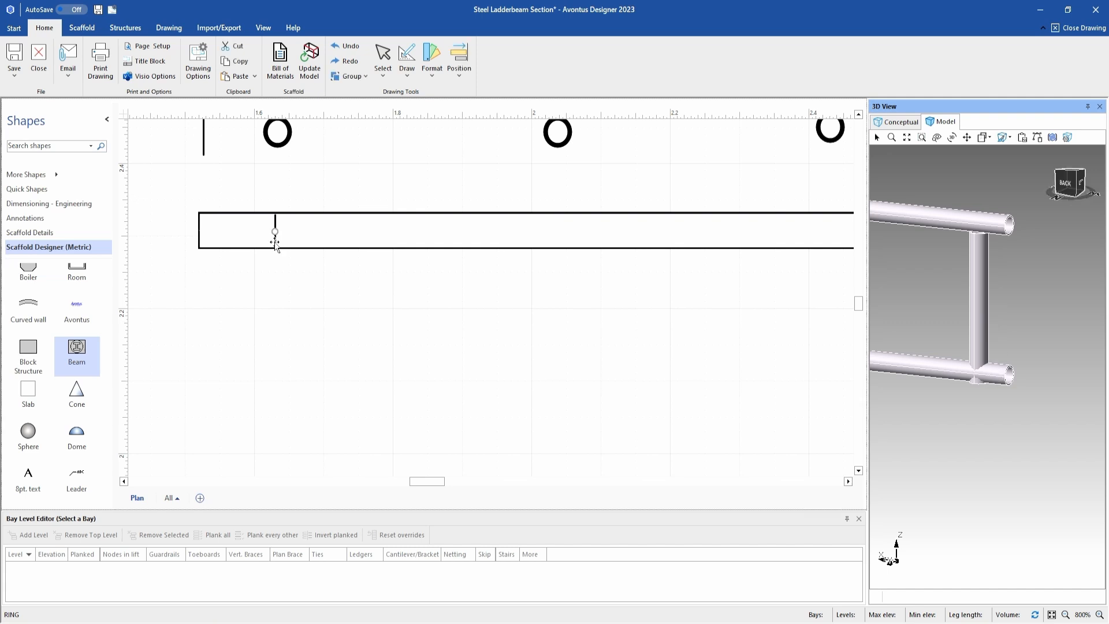
pyautogui.doubleClick(275, 231)
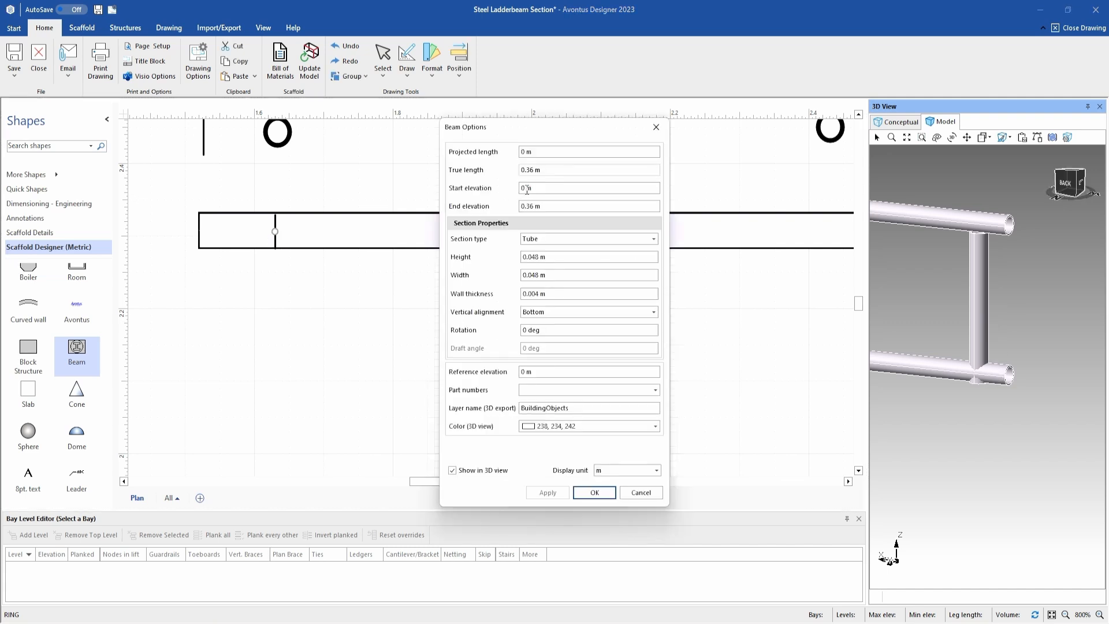
pyautogui.tripleClick(559, 188)
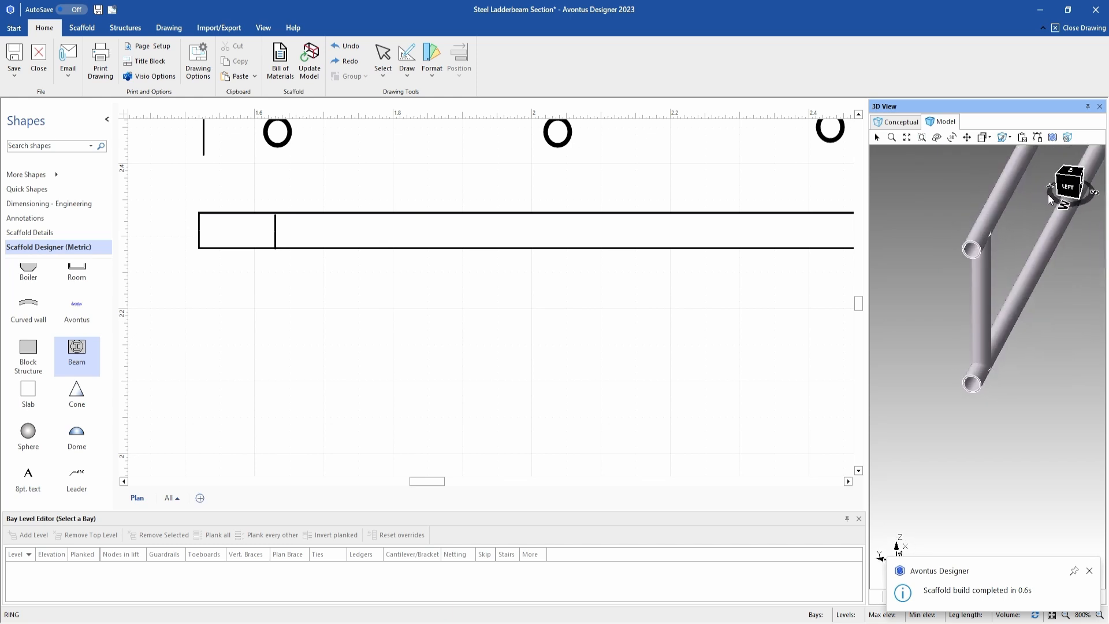
pyautogui.scroll(3)
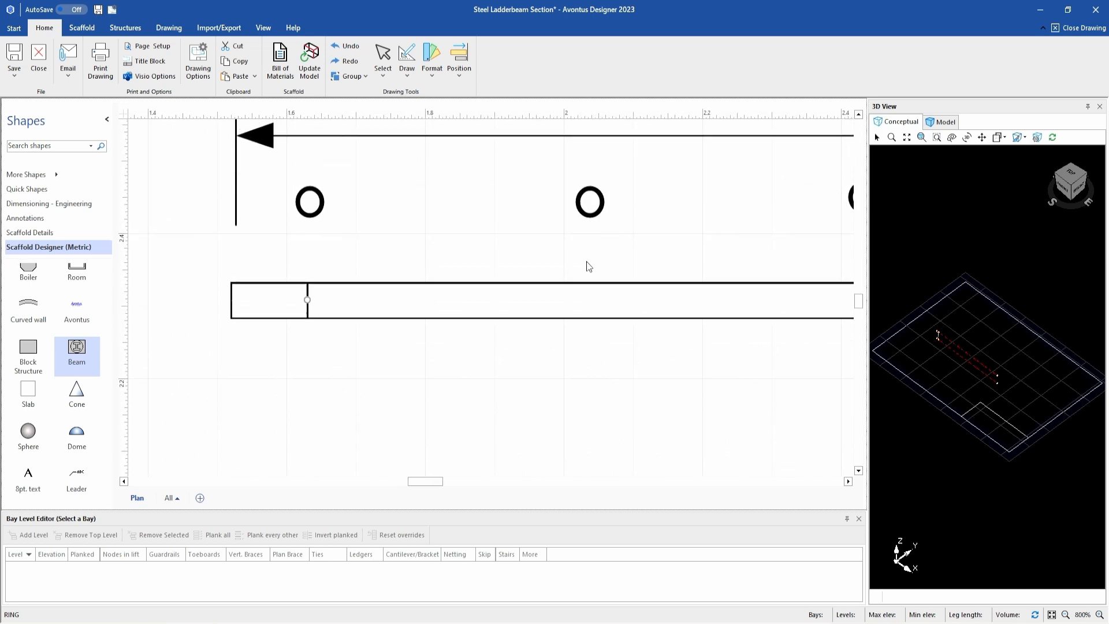
pyautogui.moveTo(307, 310)
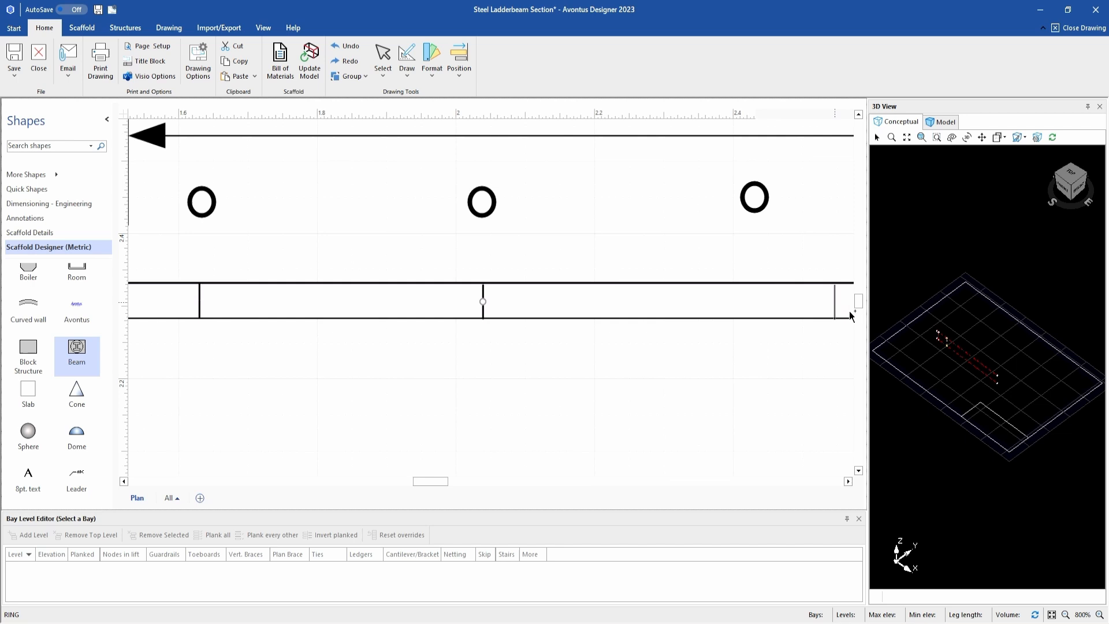
# Follow the rung copies right to the rails' far end, then deselect the last rung
pyautogui.hscroll(3)
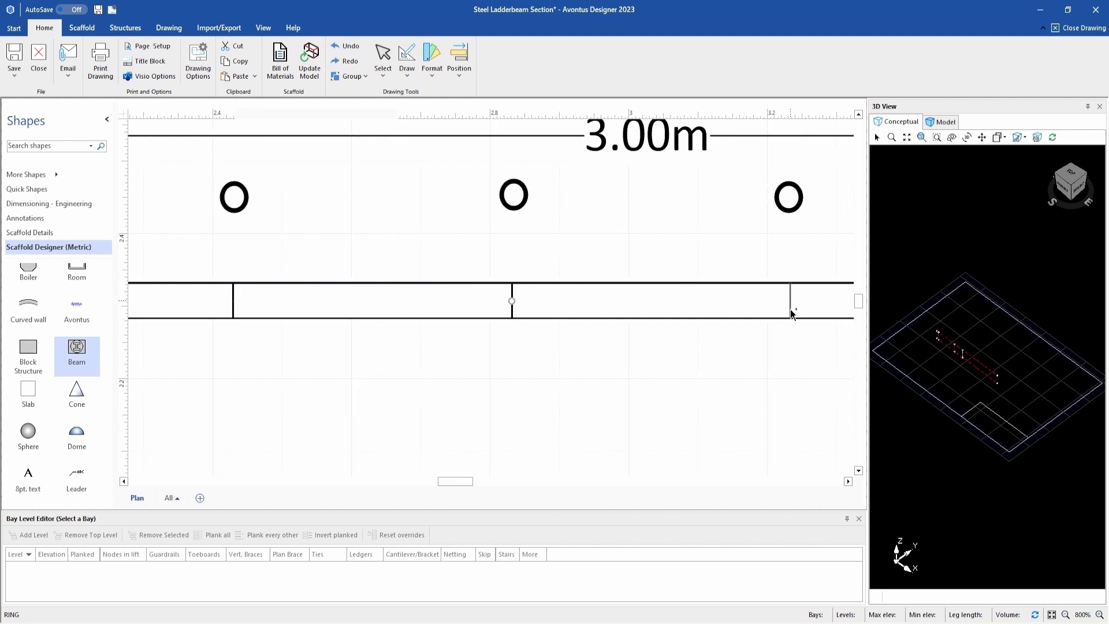
pyautogui.hscroll(3)
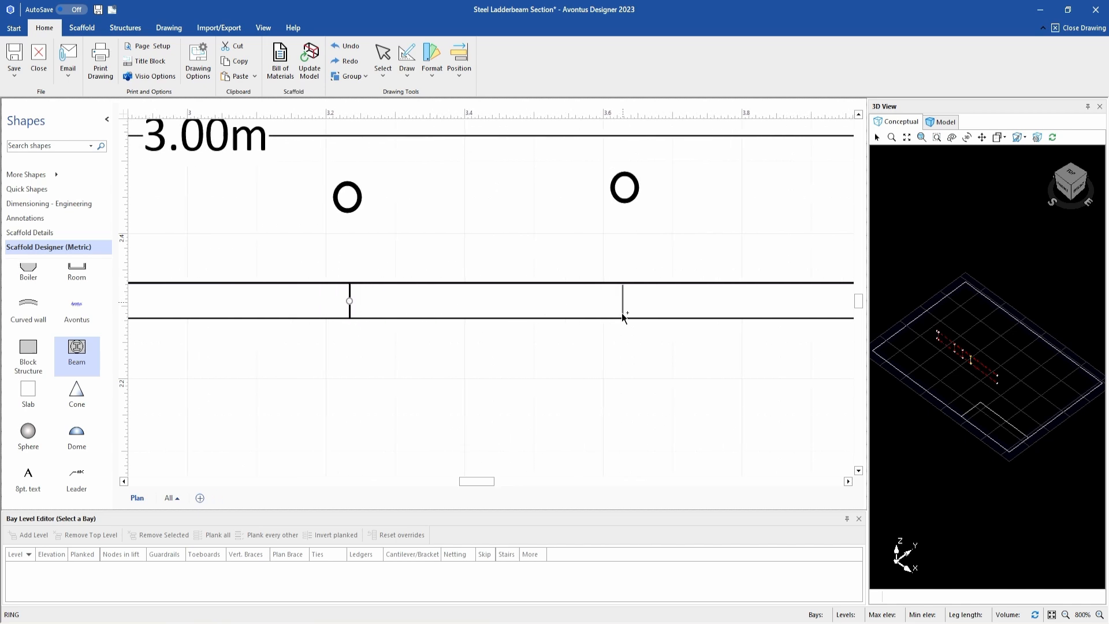
pyautogui.hscroll(3)
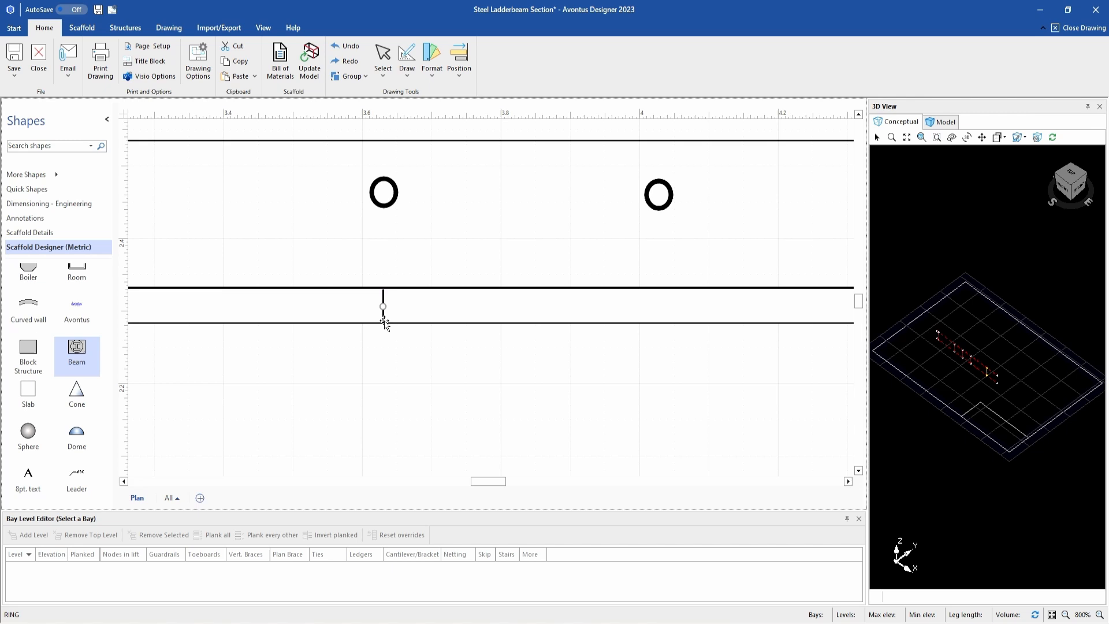
pyautogui.hscroll(-3)
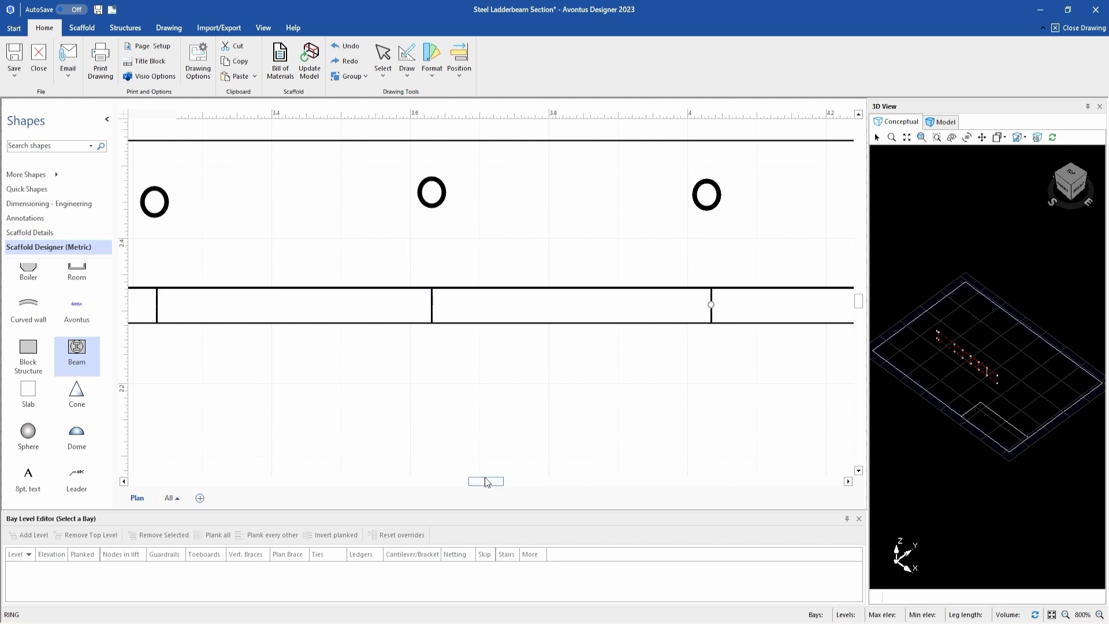
pyautogui.hscroll(3)
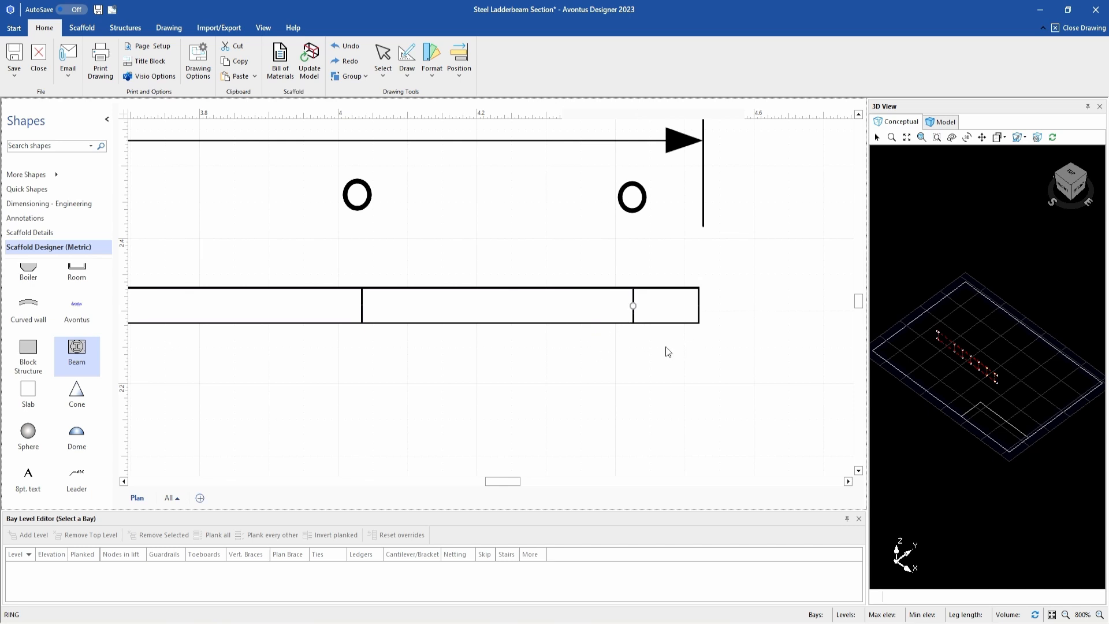
pyautogui.click(946, 122)
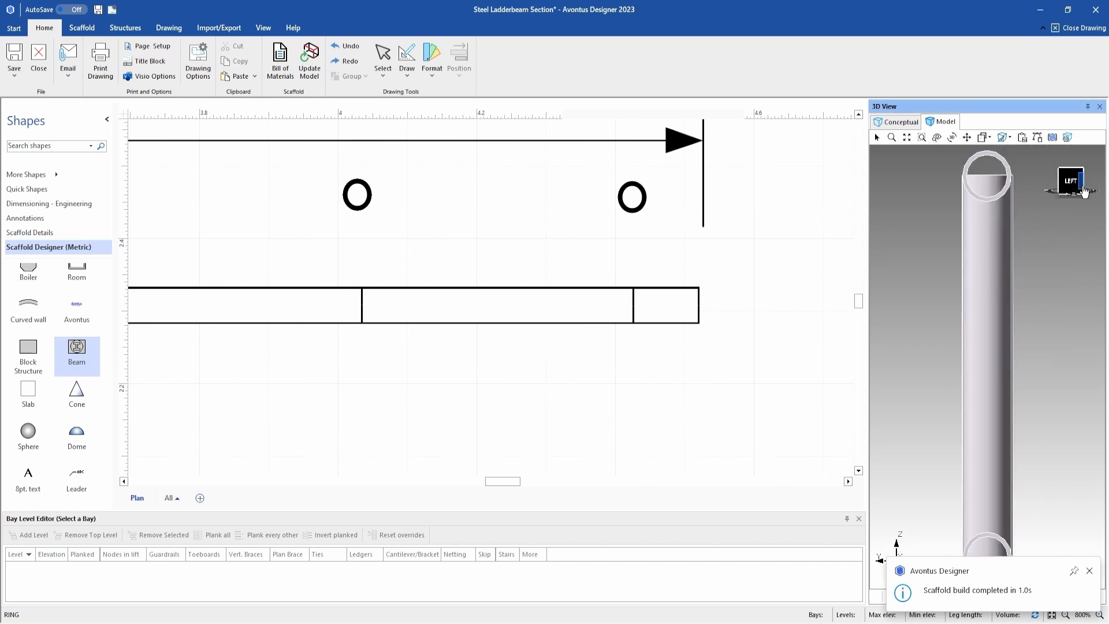
pyautogui.click(1070, 180)
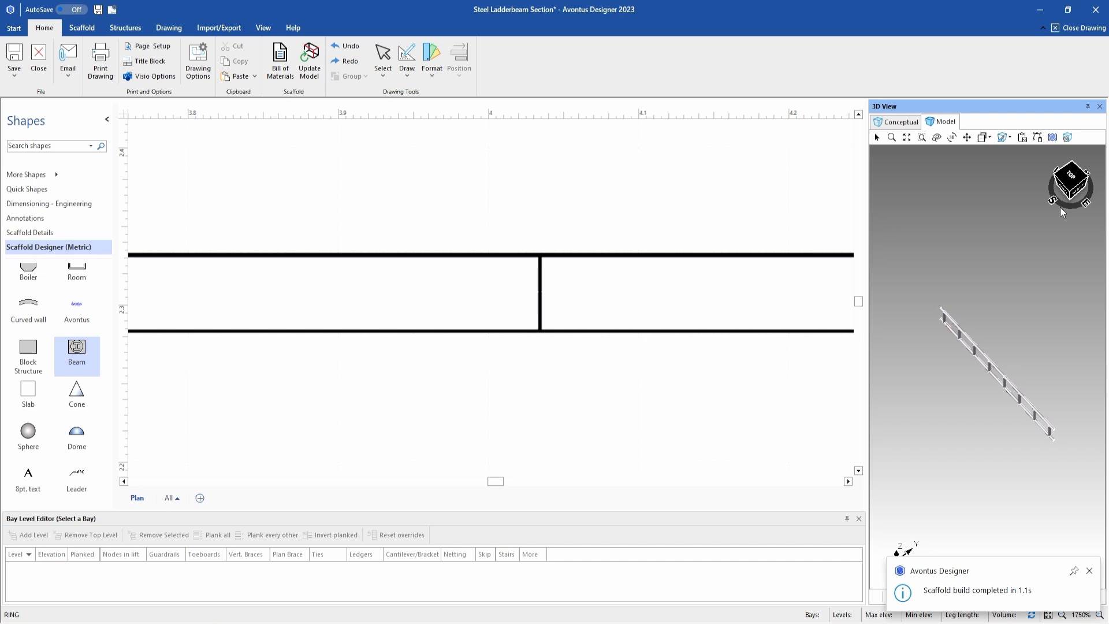
pyautogui.click(1071, 185)
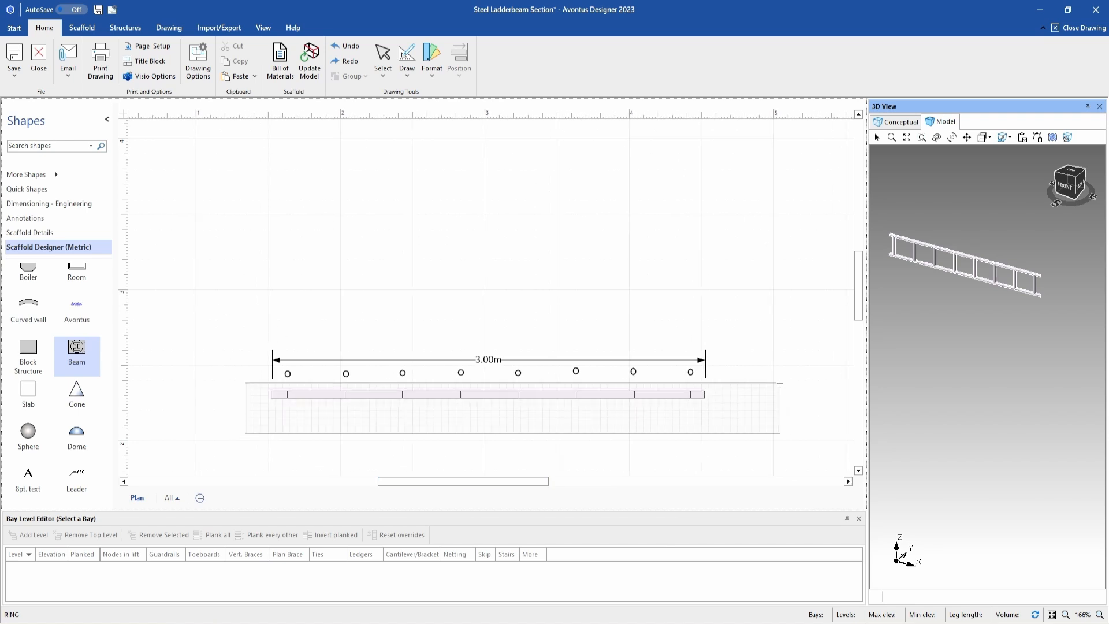
# Group the selected rails and rungs using Group > Group from the context menu
pyautogui.rightClick(634, 394)
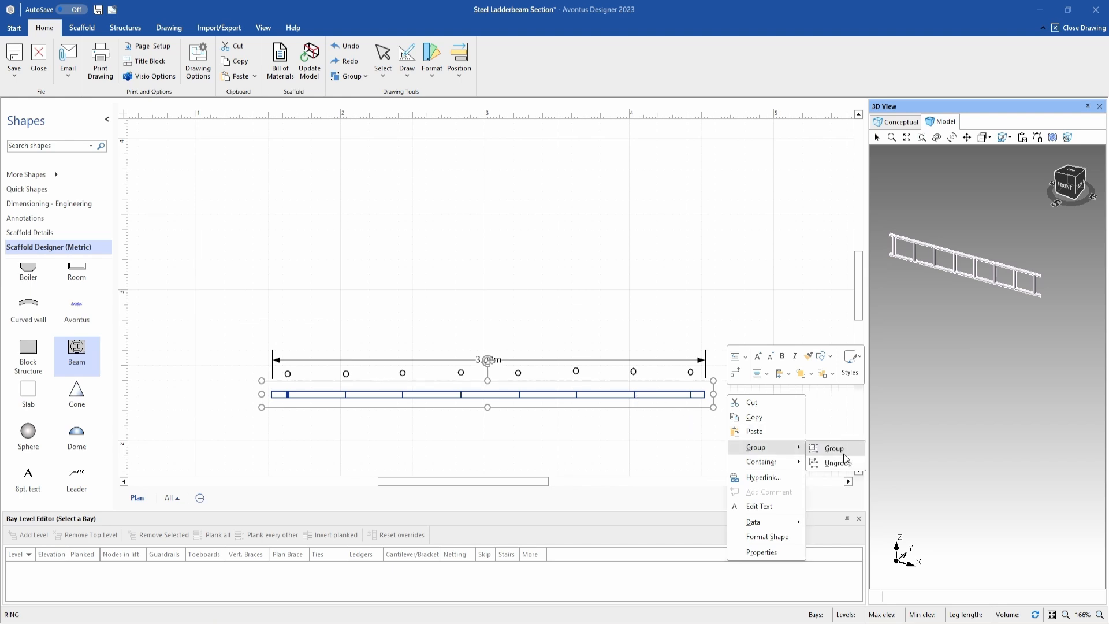
pyautogui.click(834, 448)
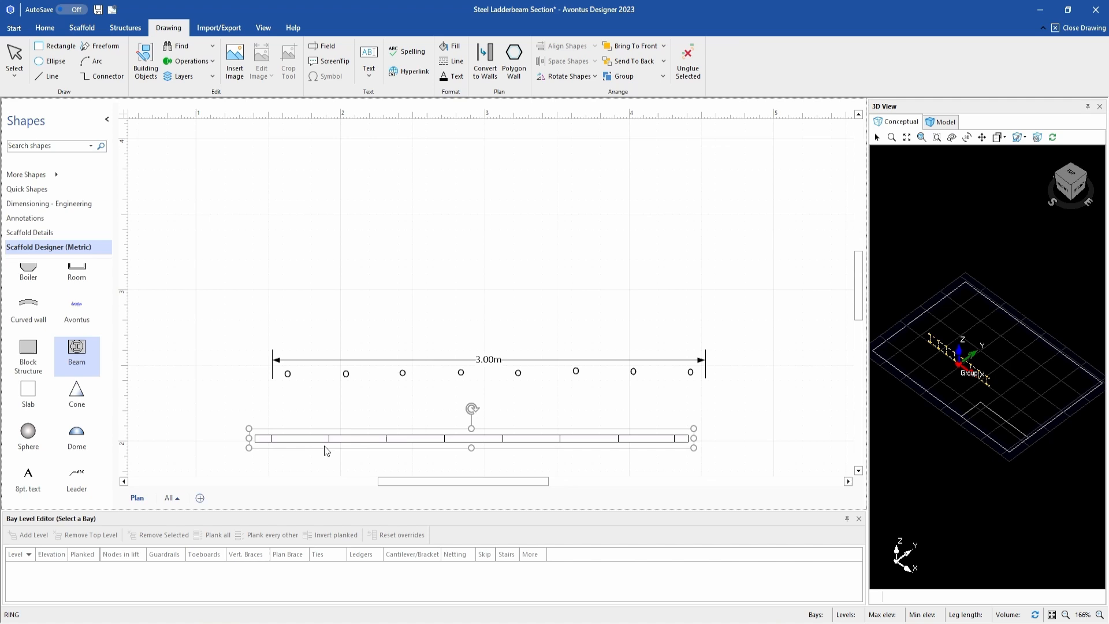
pyautogui.moveTo(313, 321)
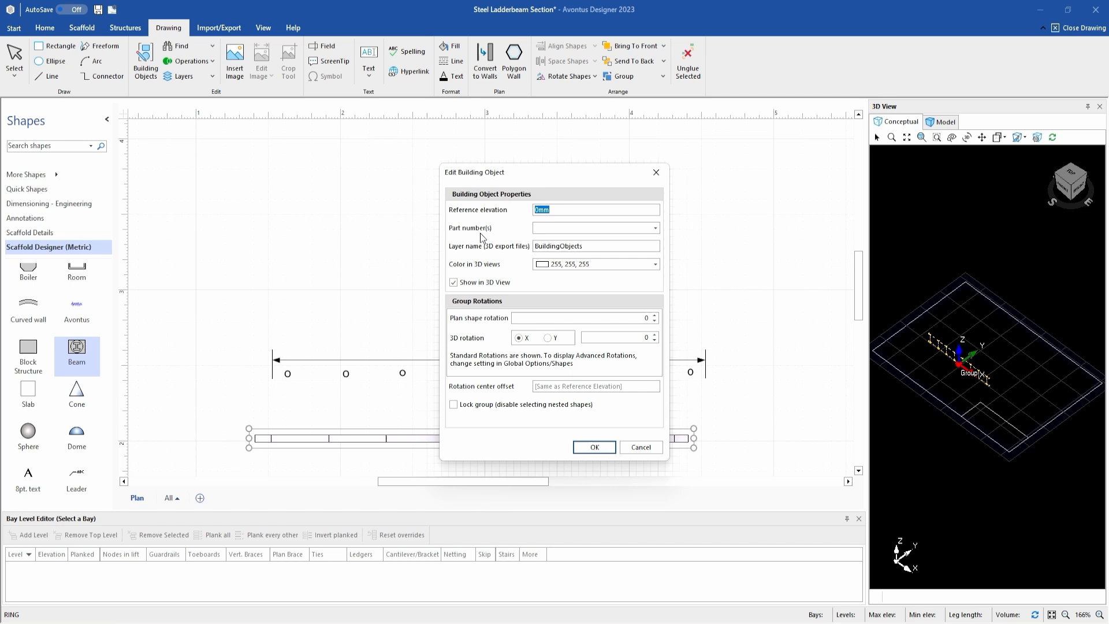
# Assign part number 03 from the Bridging Beams group and set the 3D color to purple
pyautogui.click(654, 227)
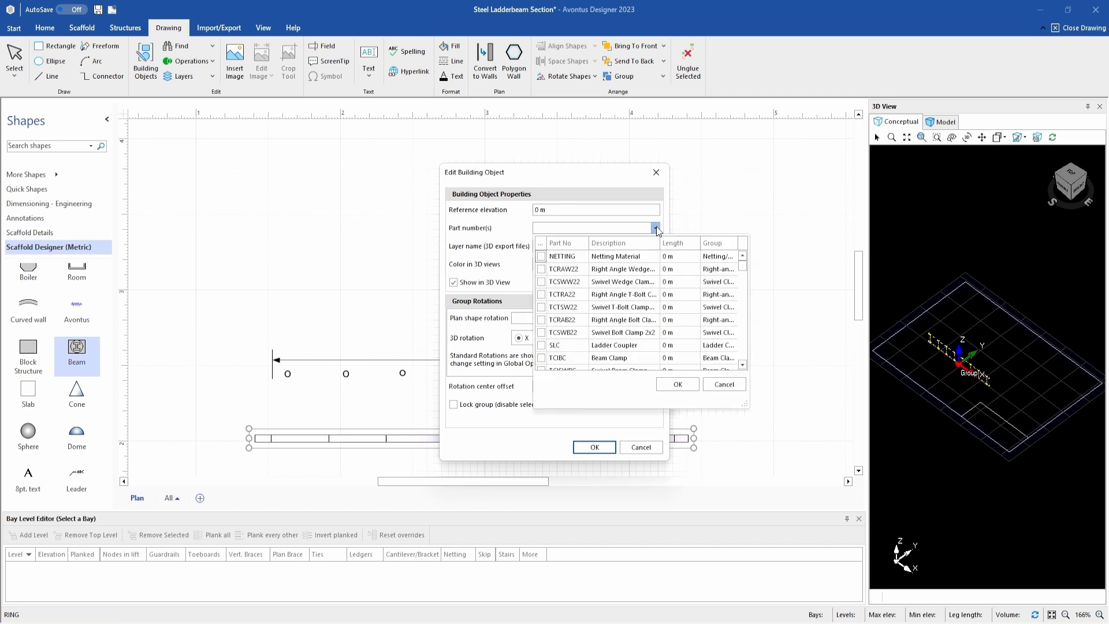
pyautogui.scroll(-3)
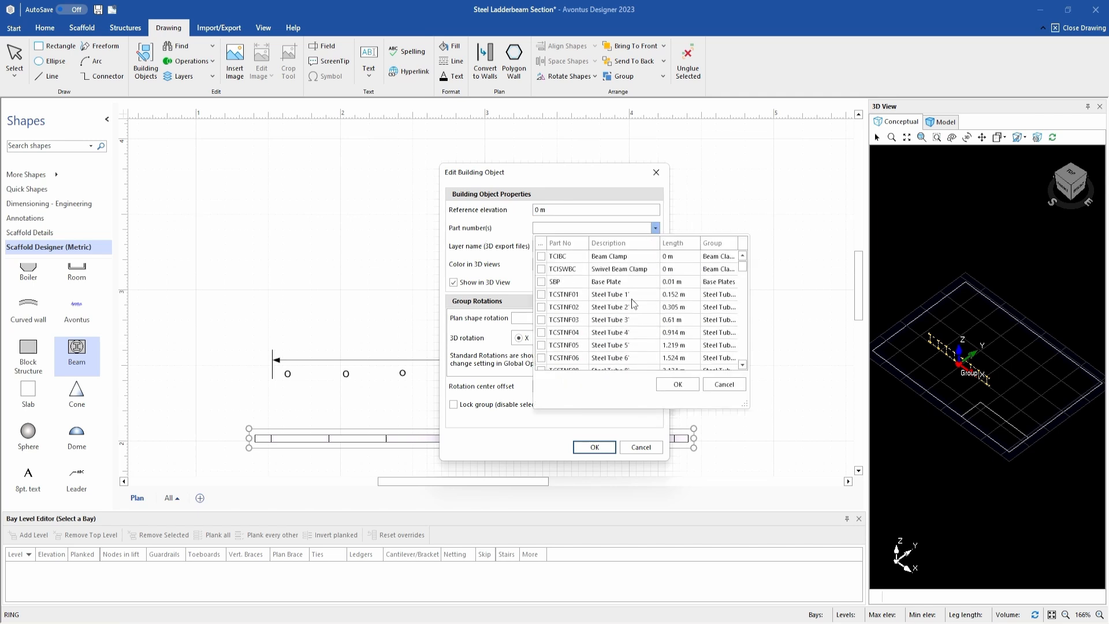
pyautogui.scroll(-3)
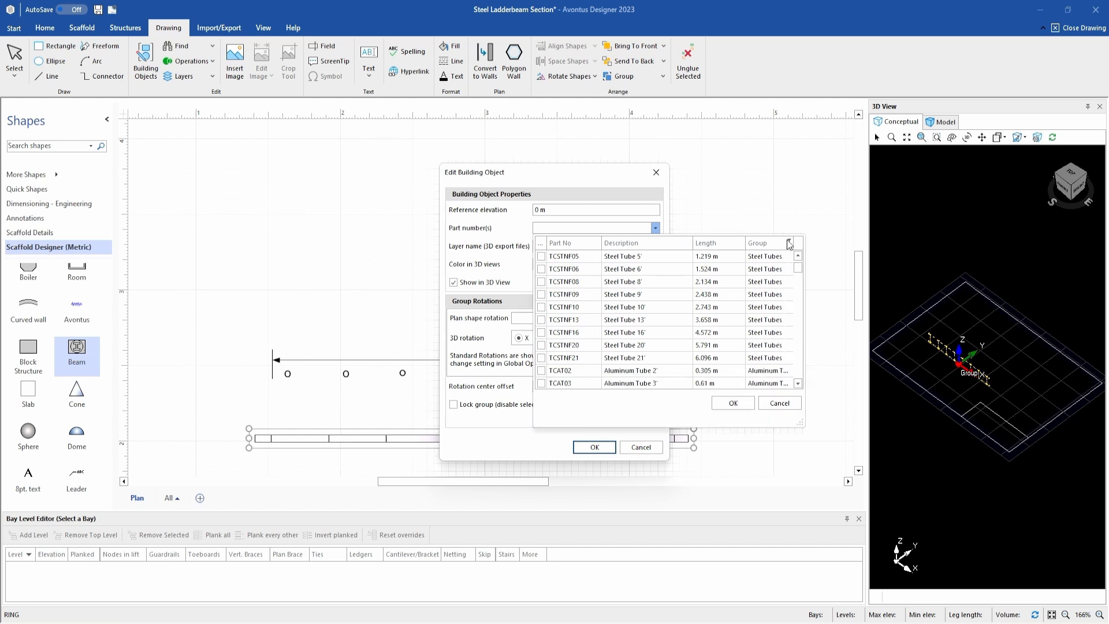
pyautogui.click(791, 244)
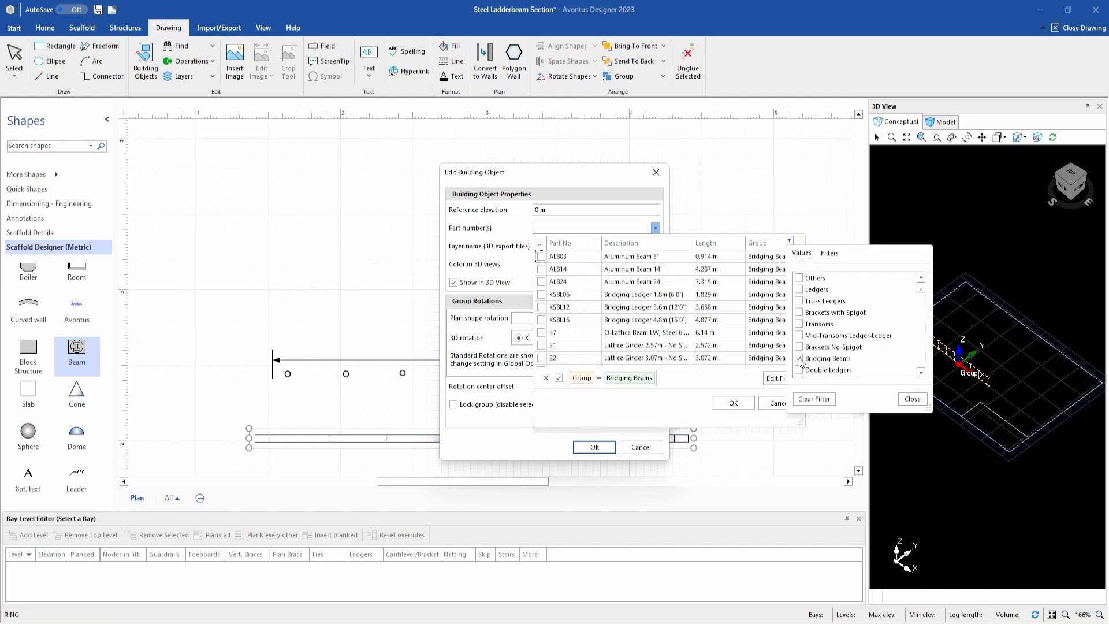
pyautogui.click(911, 398)
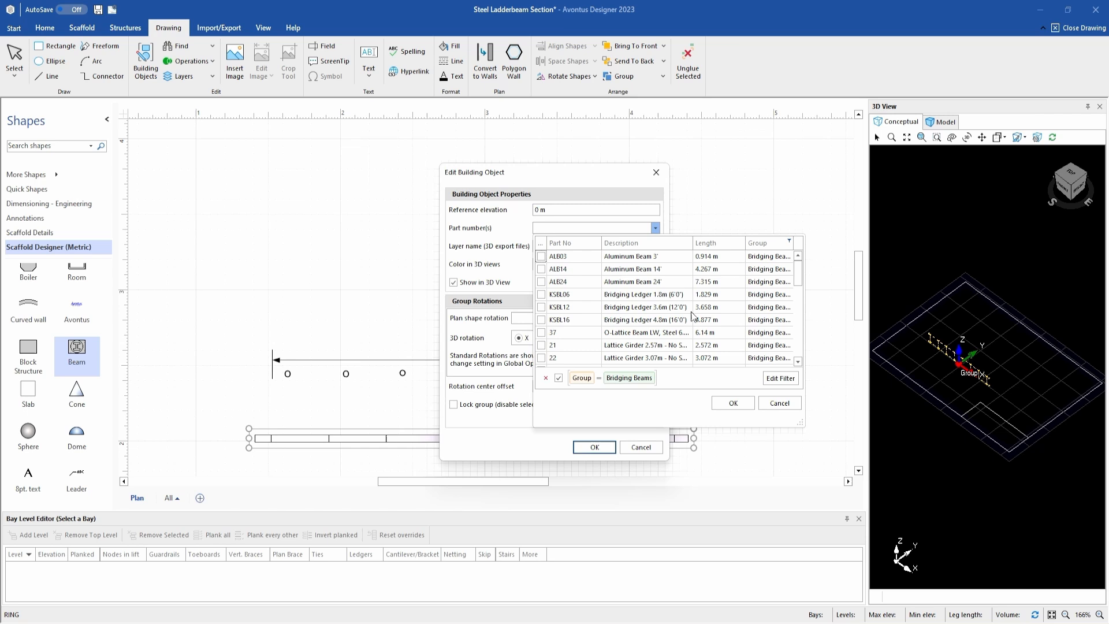
pyautogui.scroll(-3)
pyautogui.write('33')
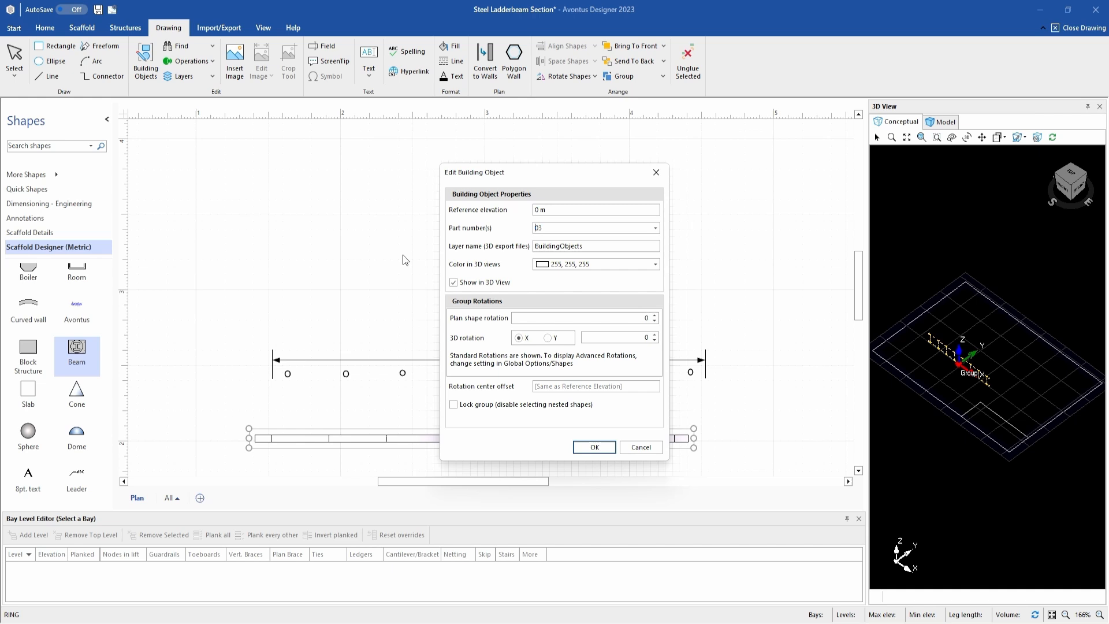
pyautogui.click(653, 264)
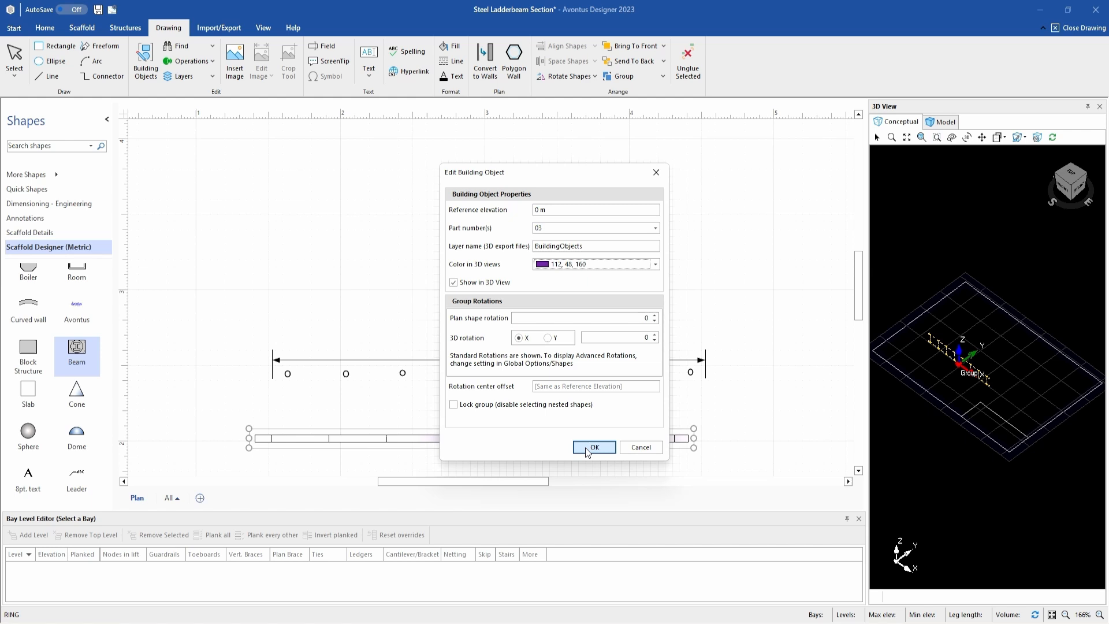
pyautogui.click(593, 447)
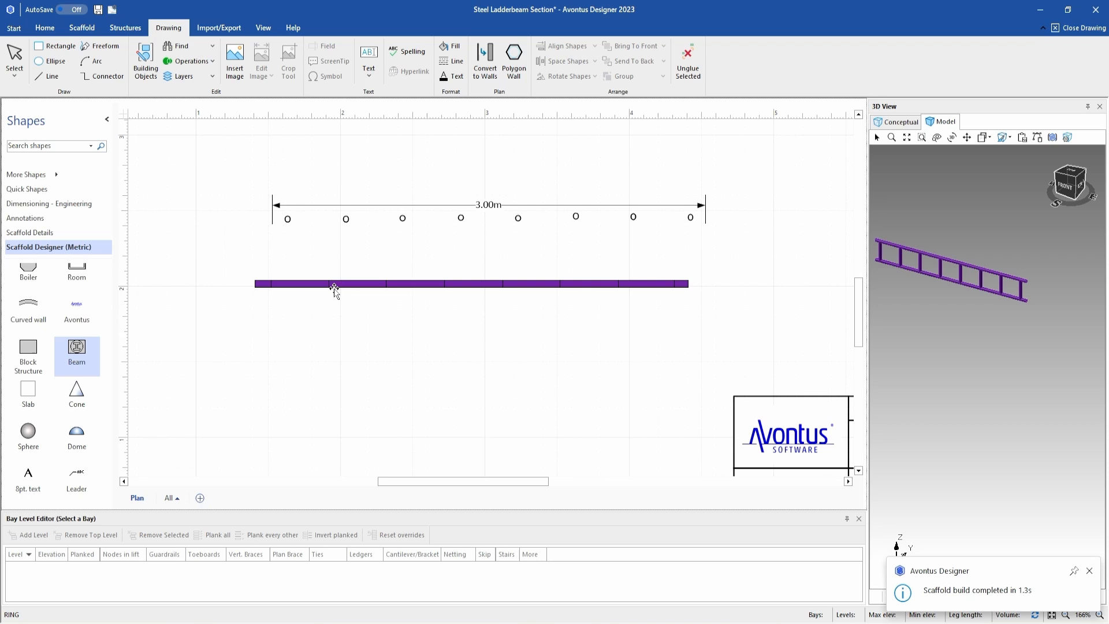
pyautogui.moveTo(423, 284)
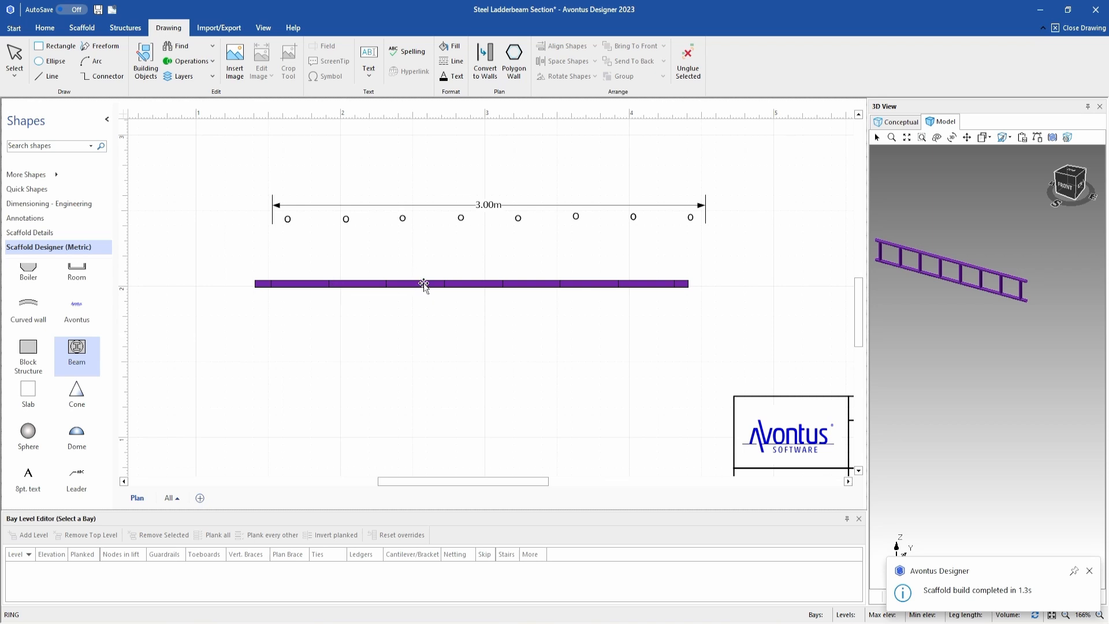
# Add the purple ladder beam to the Scaffold Designer (Metric) stencil as shape '3M LDB'
pyautogui.click(423, 283)
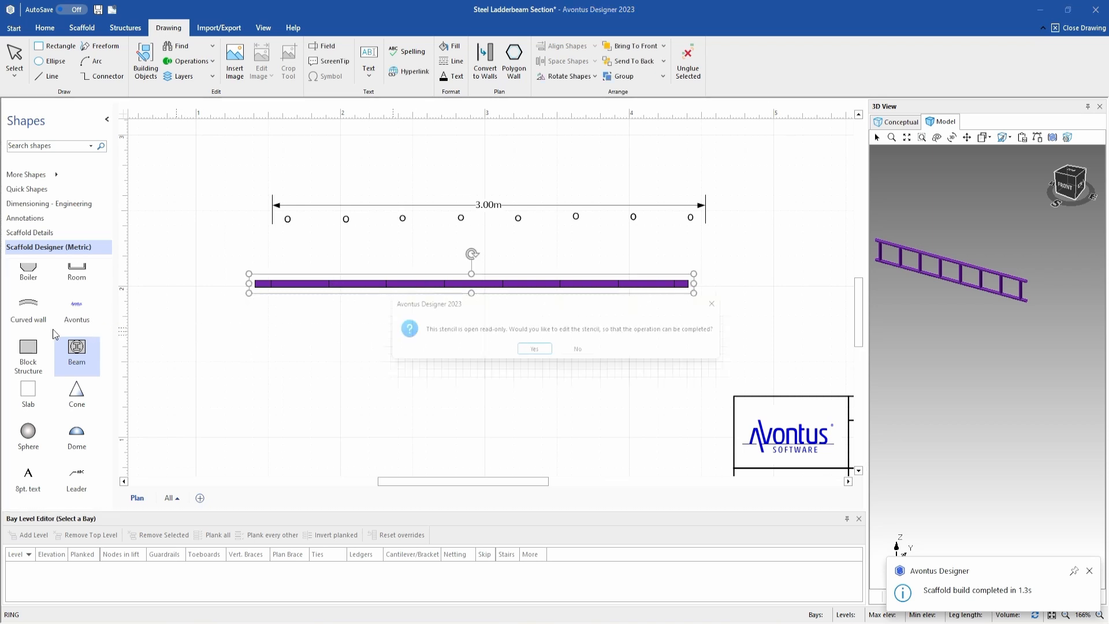
pyautogui.click(533, 348)
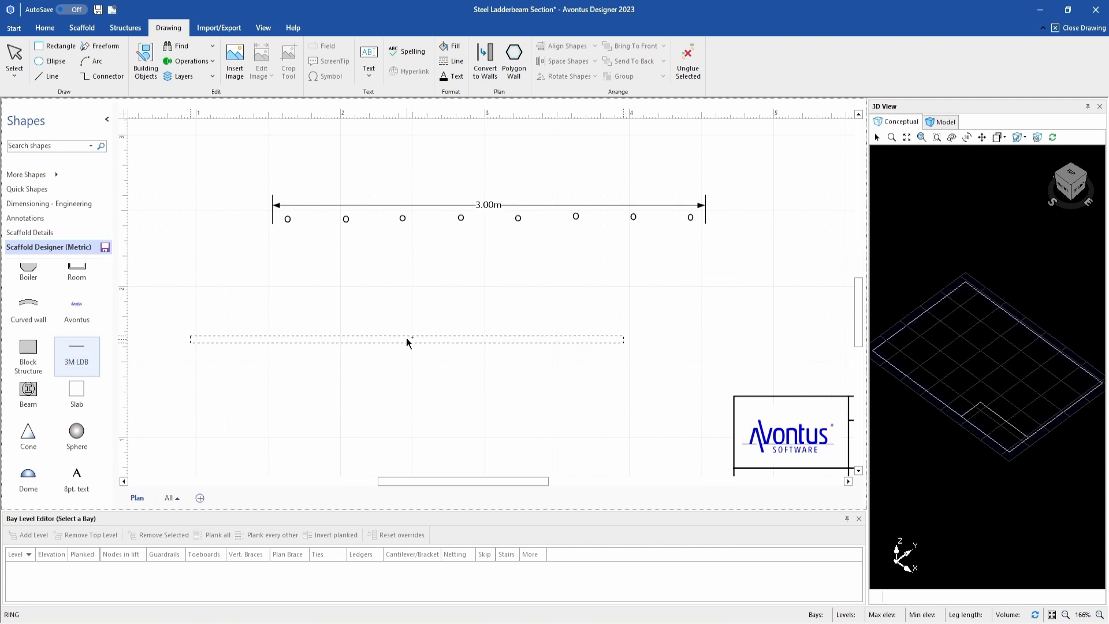
pyautogui.click(406, 340)
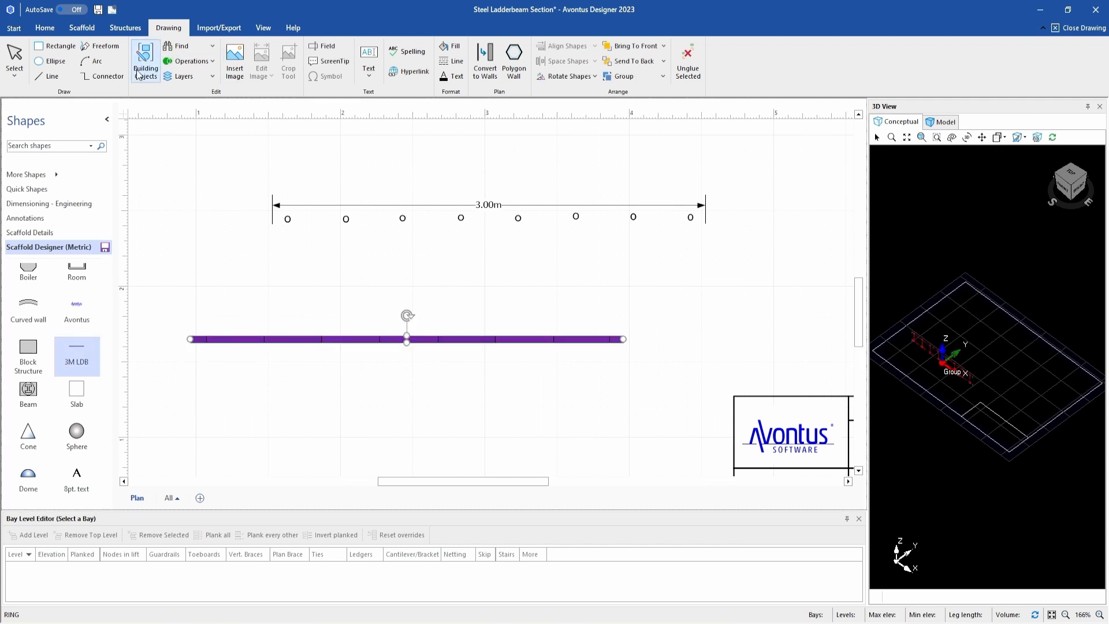
pyautogui.click(81, 27)
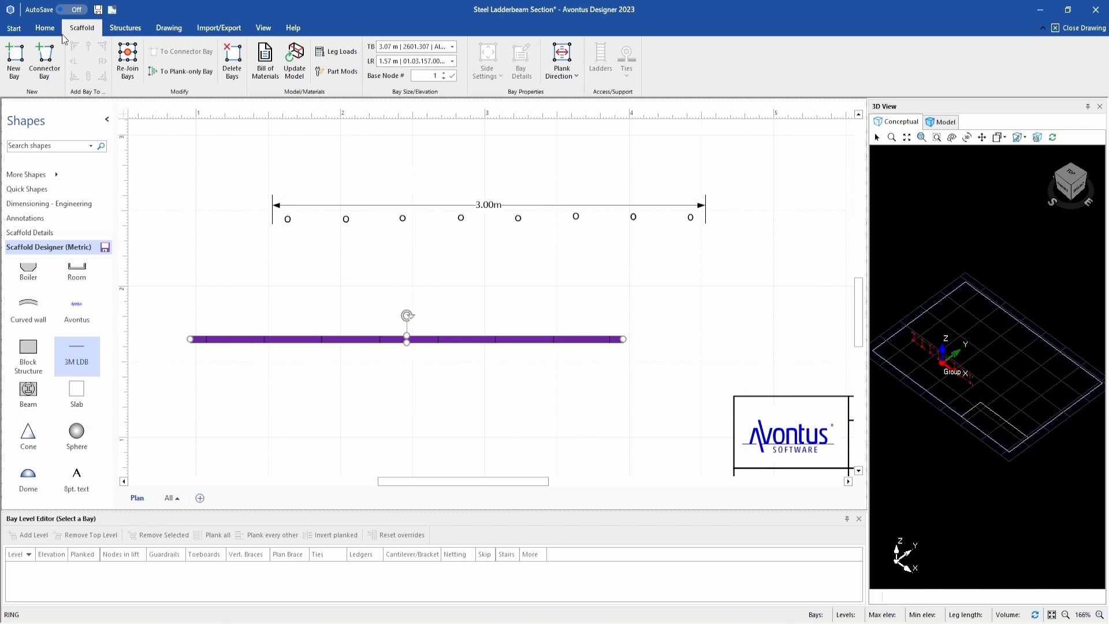
pyautogui.click(265, 61)
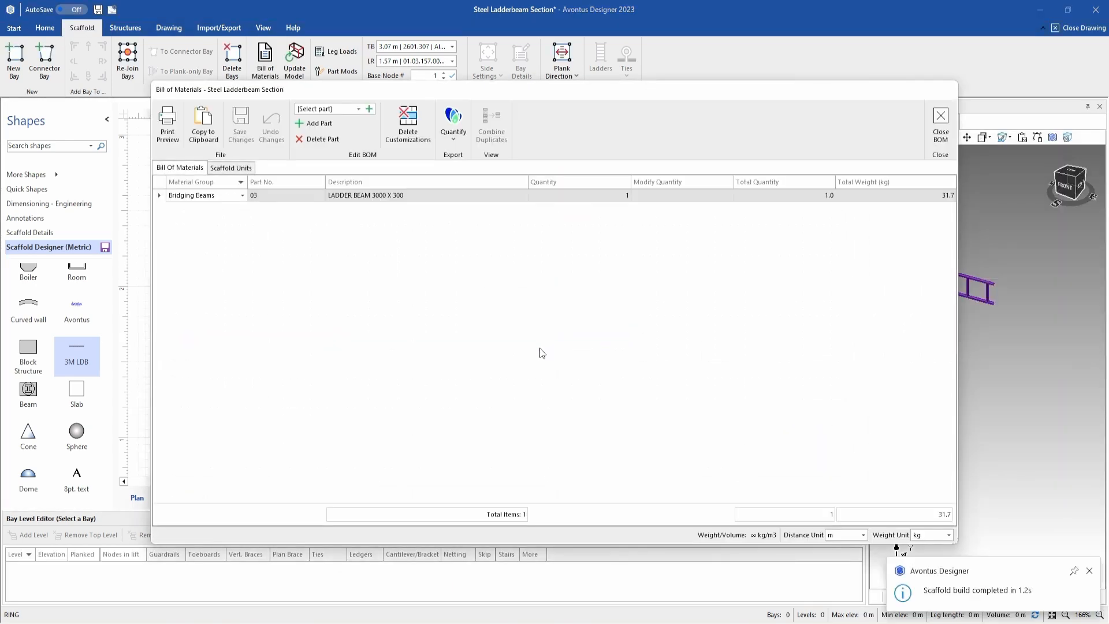
pyautogui.moveTo(644, 210)
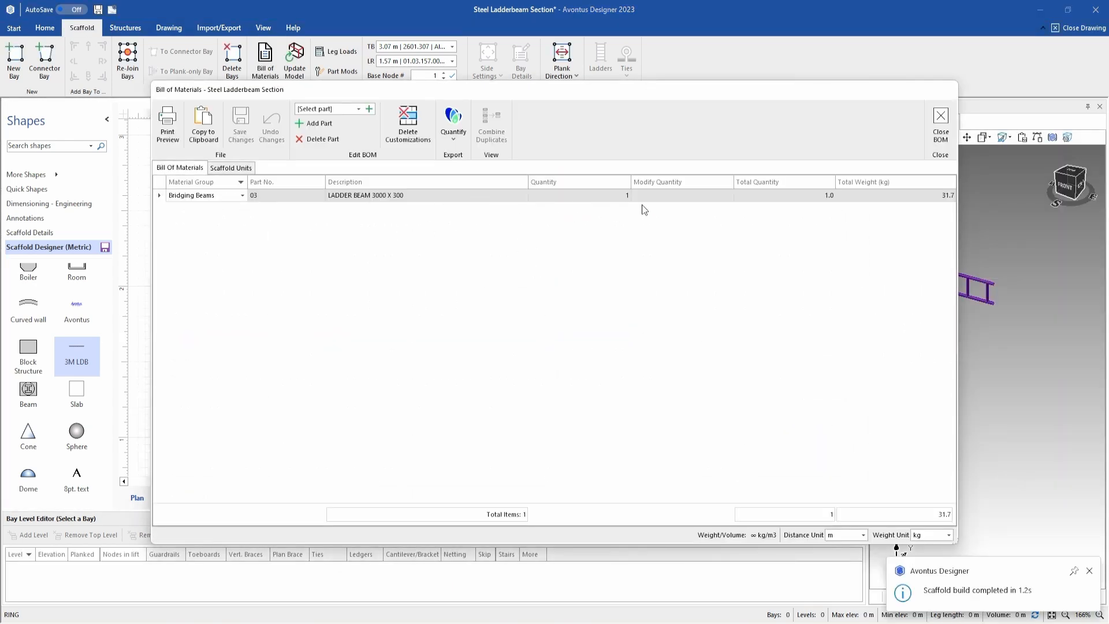
pyautogui.click(940, 116)
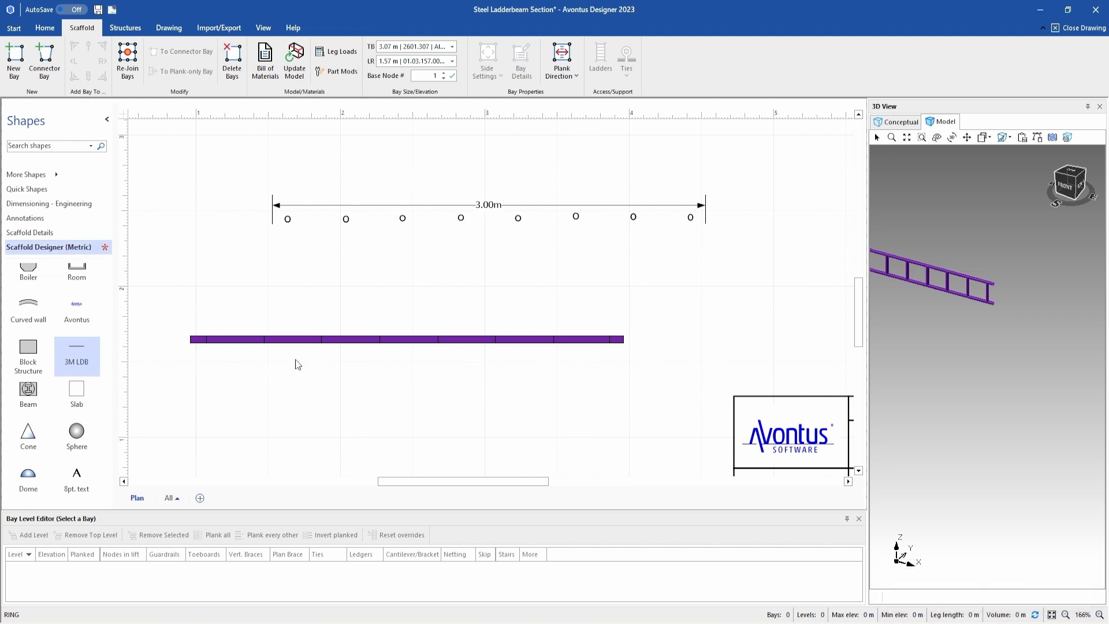
pyautogui.moveTo(77, 355)
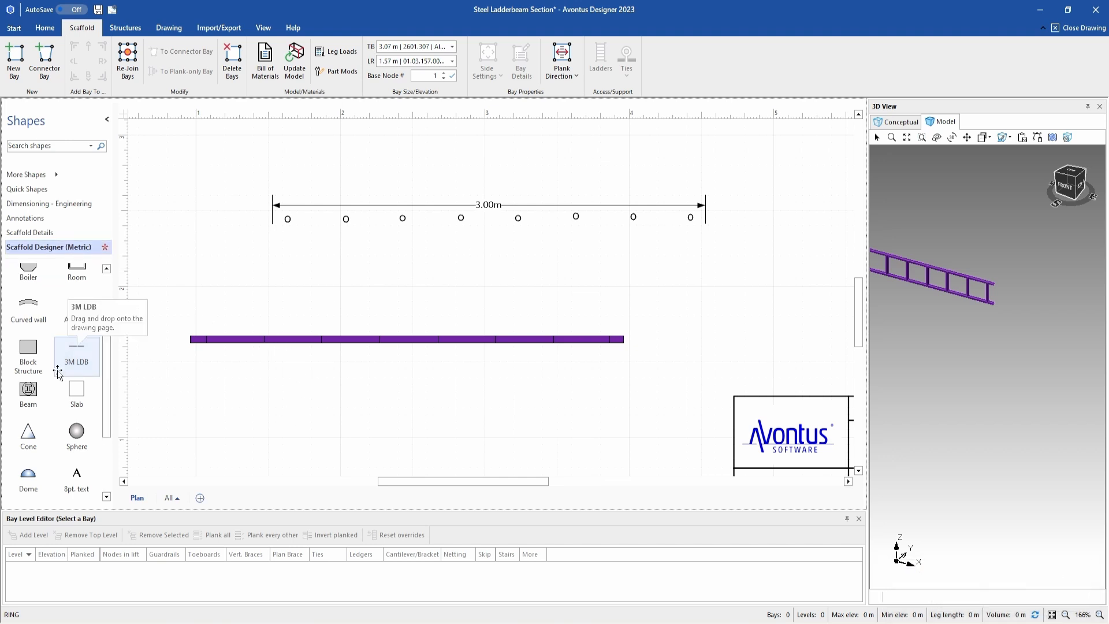